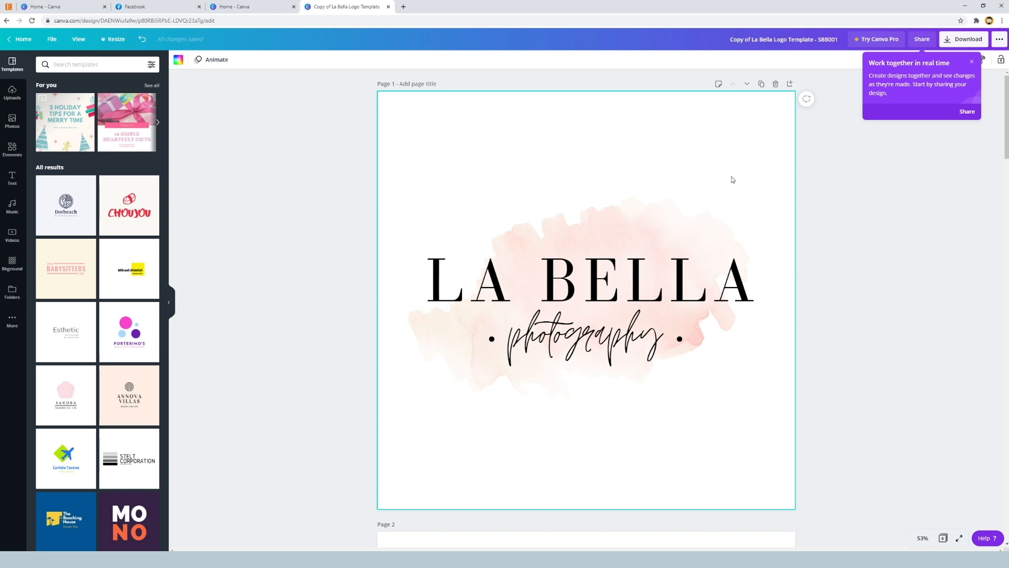
mouse_move(803, 184)
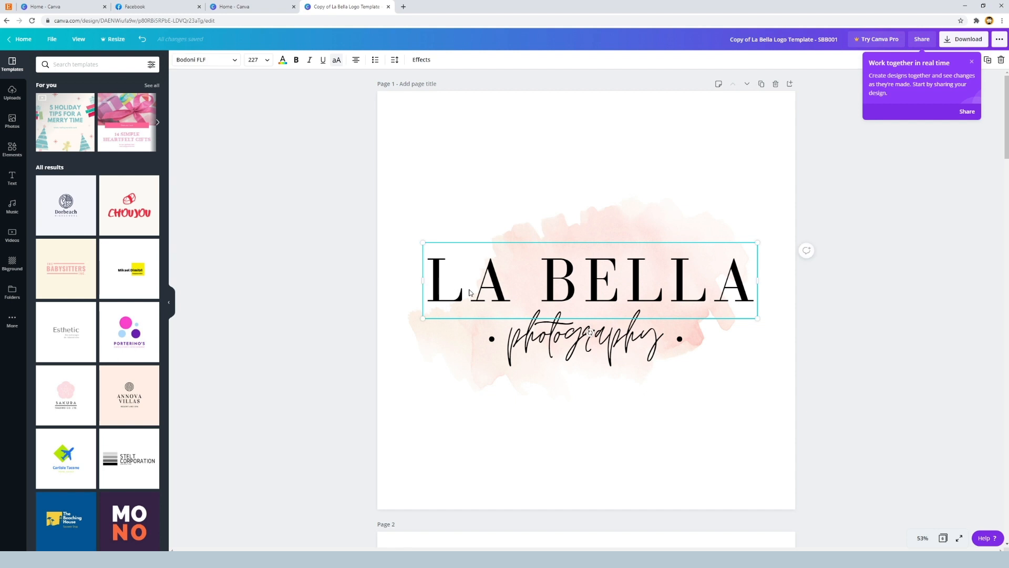
- Replace the headline word BELLA with TEST so the logo reads 'LA TEST'
triple_click(589, 284)
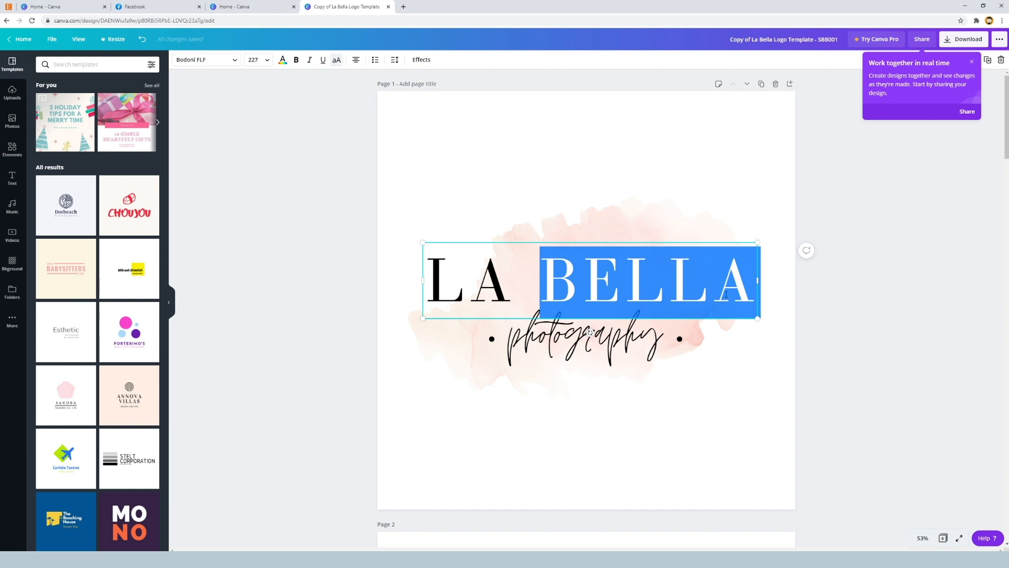
text(TEST)
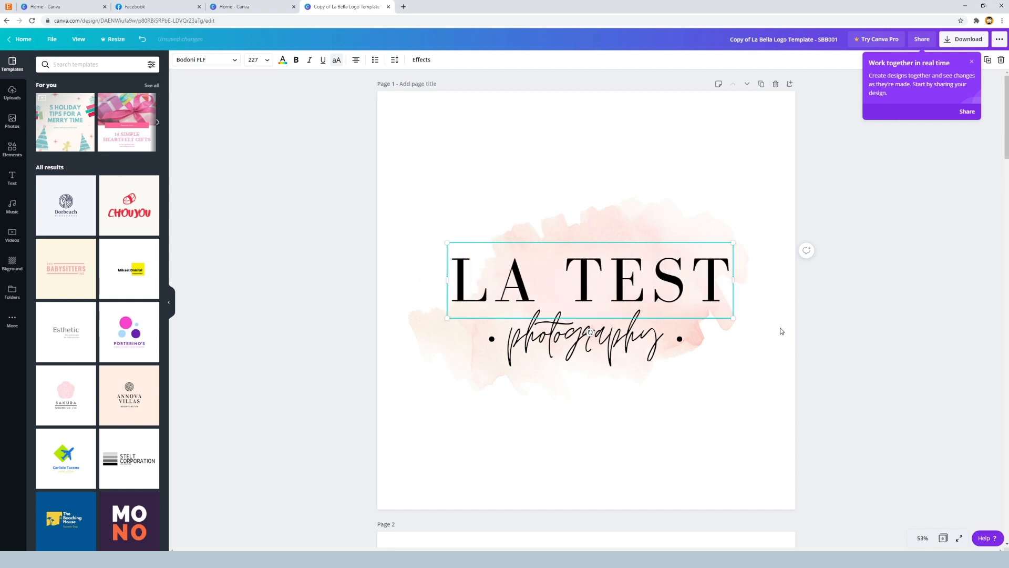
double_click(648, 279)
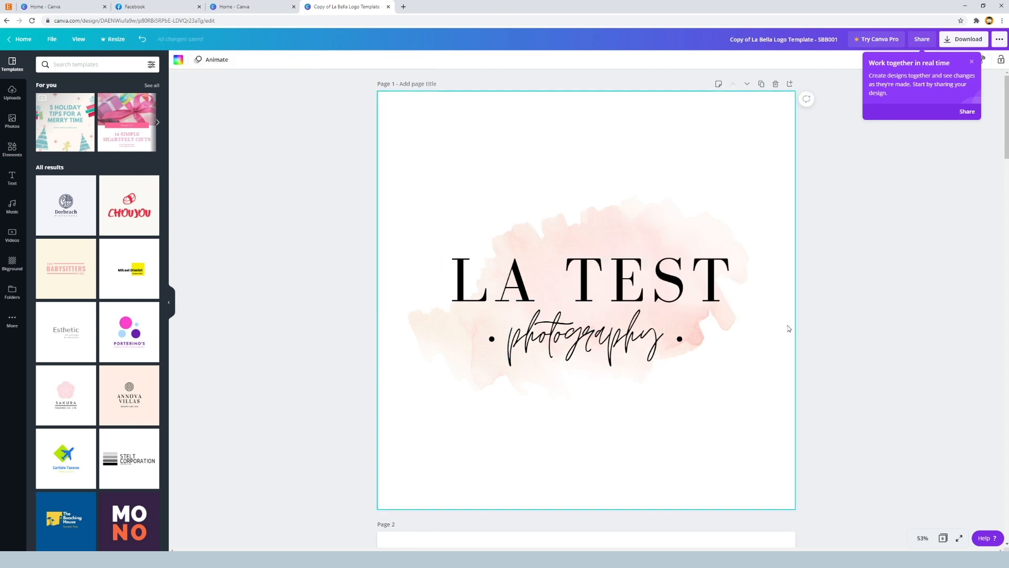
mouse_move(622, 170)
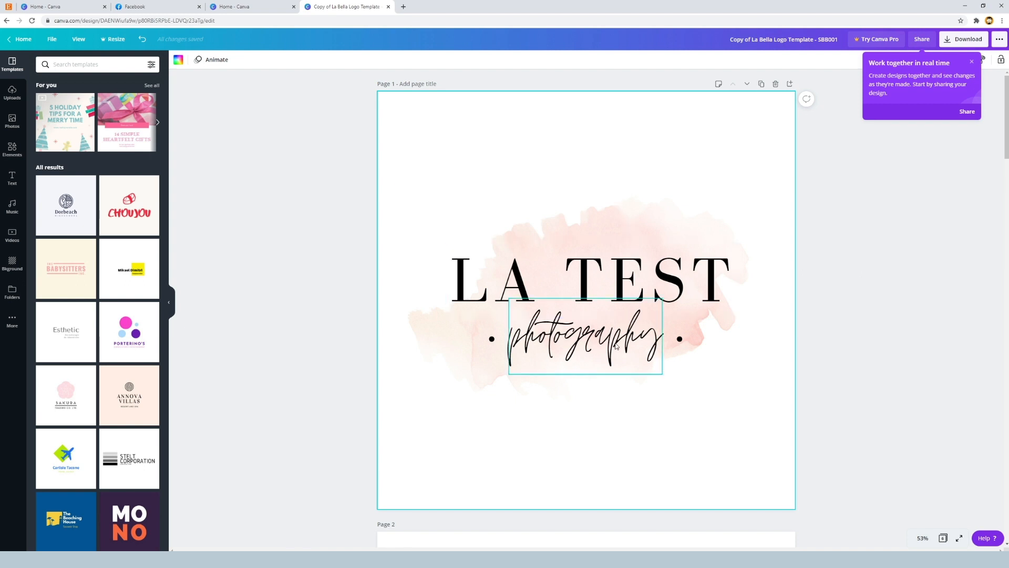
- Select the LA TEST headline so it can be restyled
click(591, 278)
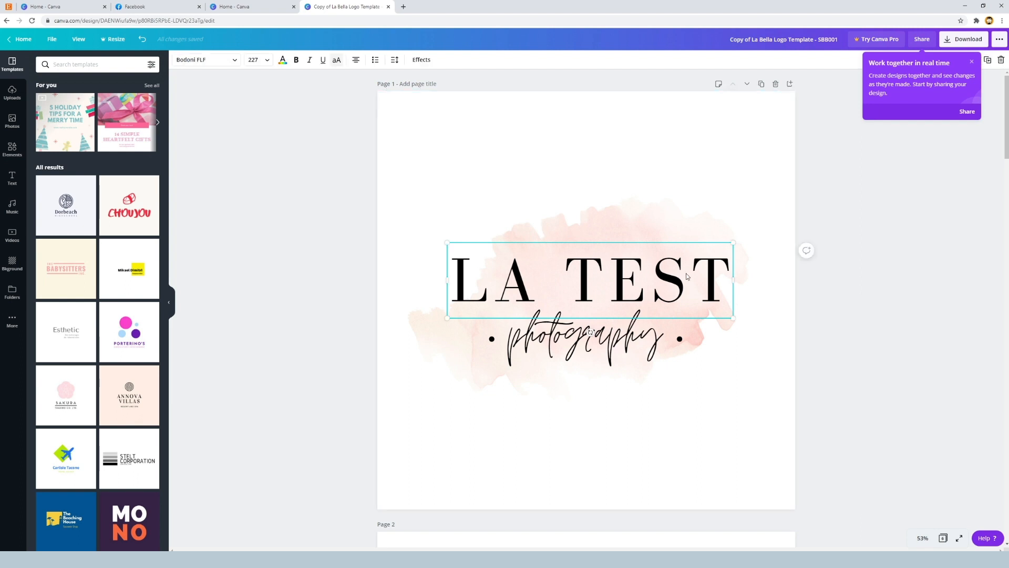
mouse_move(439, 118)
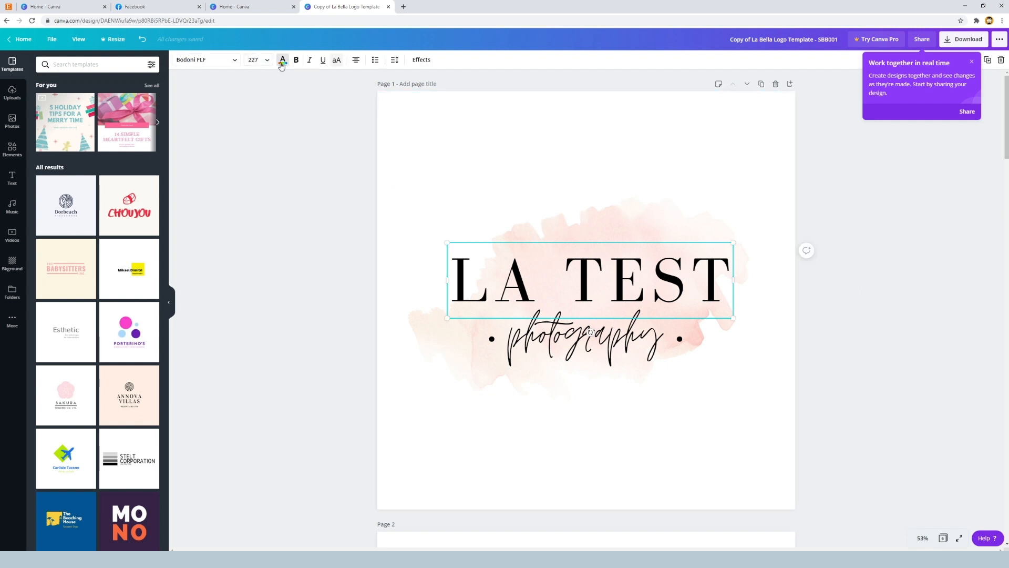
mouse_move(283, 61)
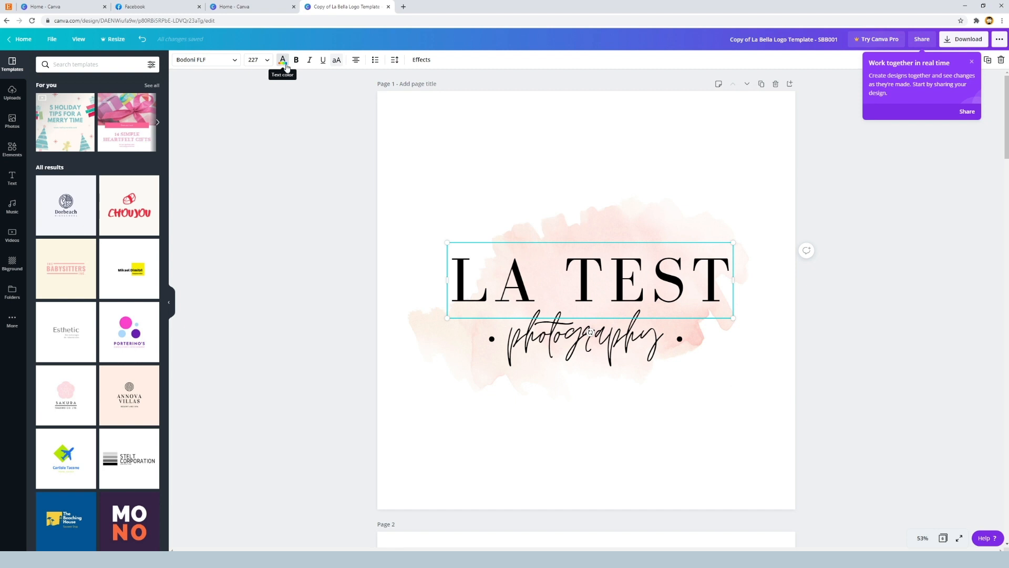
mouse_move(278, 67)
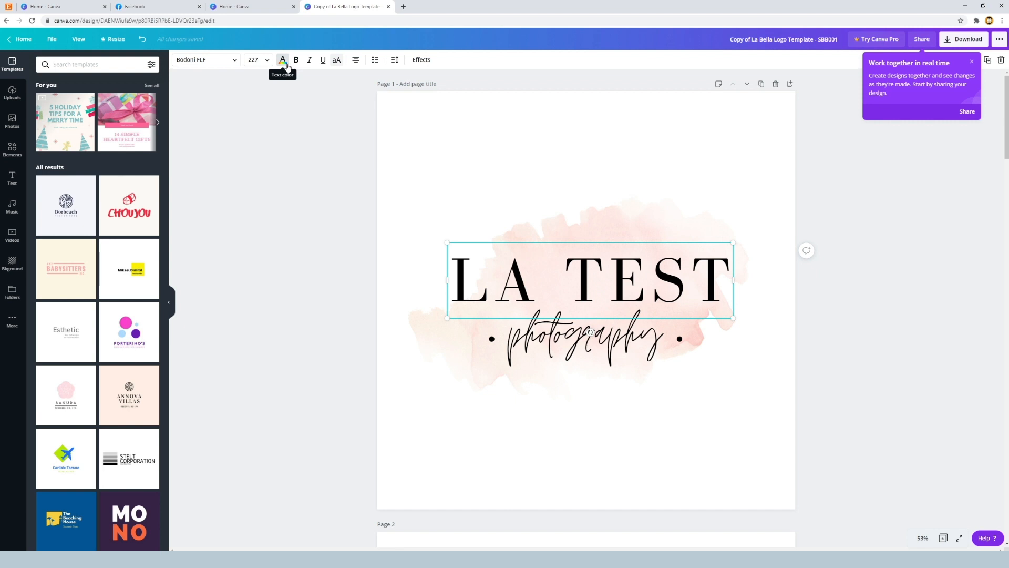
- Colour the LA TEST headline crimson red via a custom hex code after trying swatches
click(283, 59)
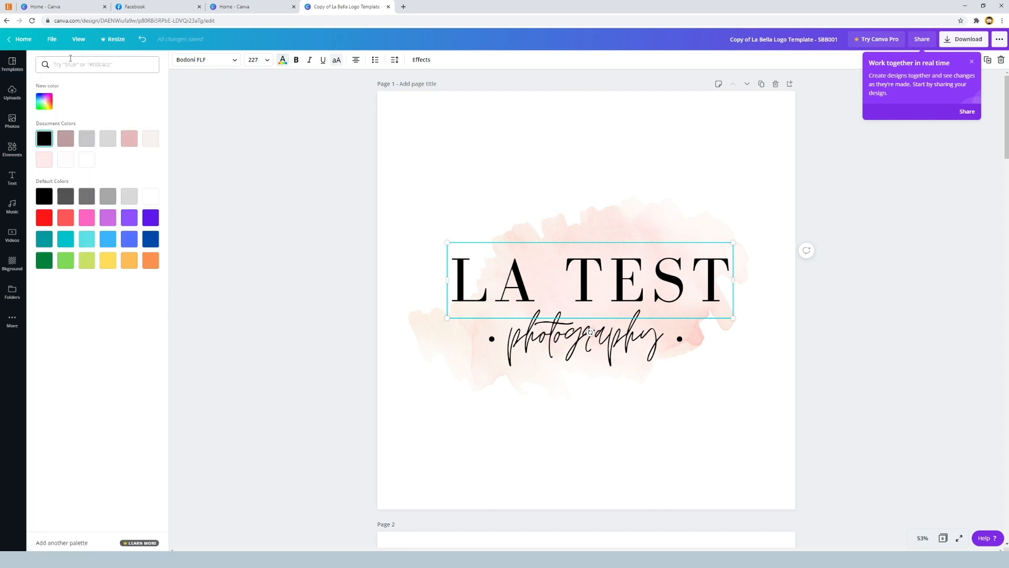
mouse_move(107, 75)
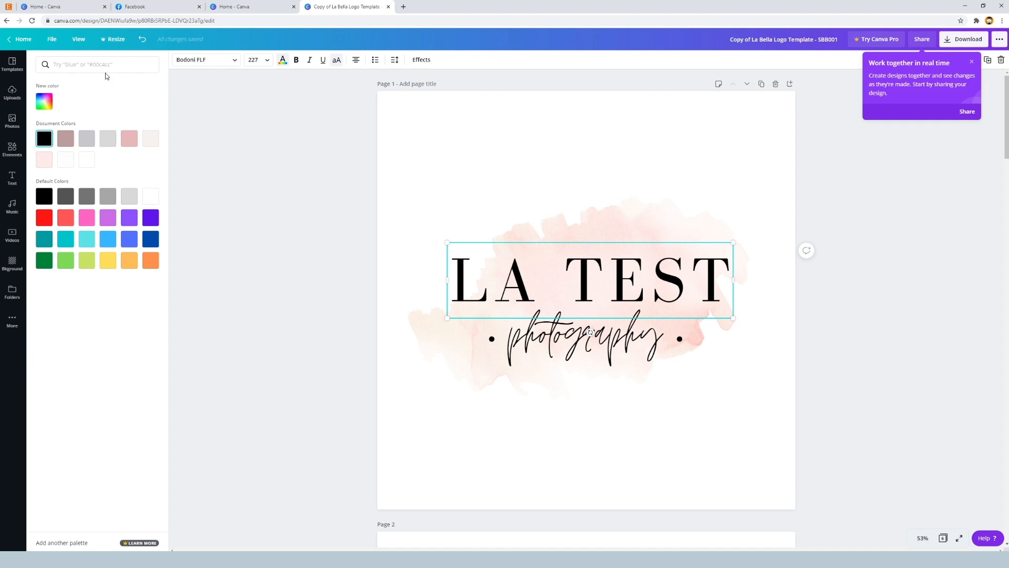
mouse_move(46, 124)
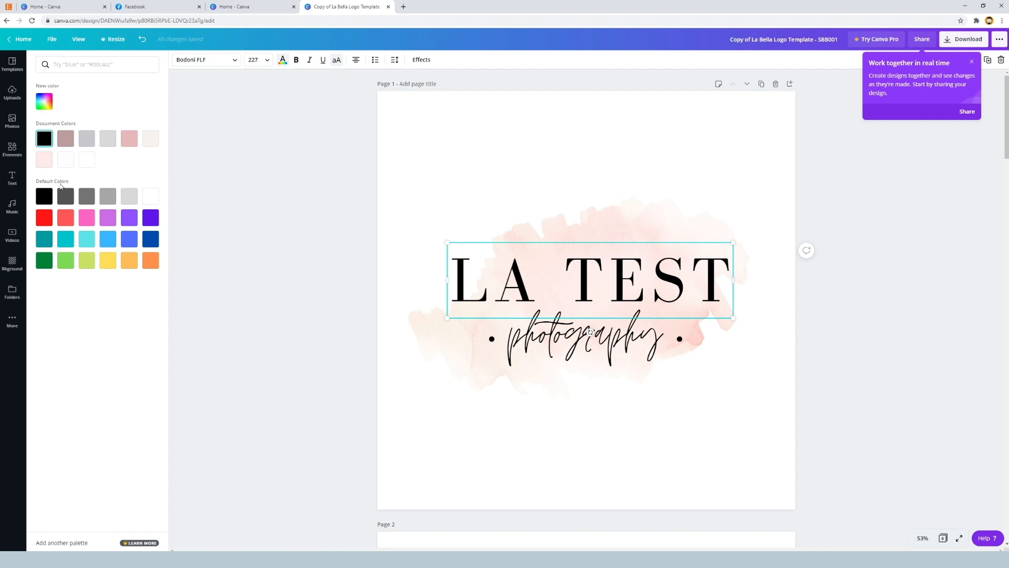
mouse_move(132, 193)
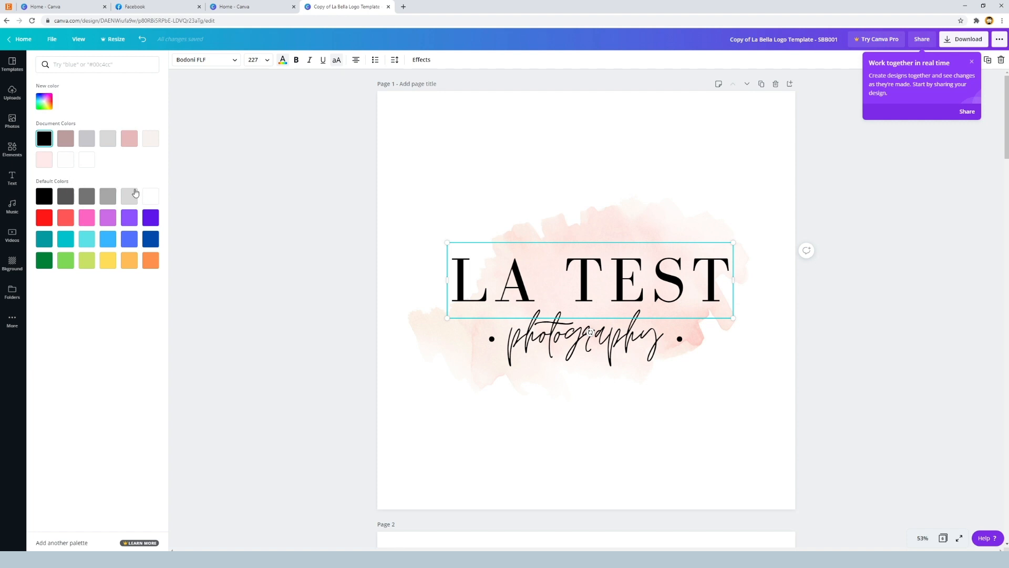
mouse_move(149, 239)
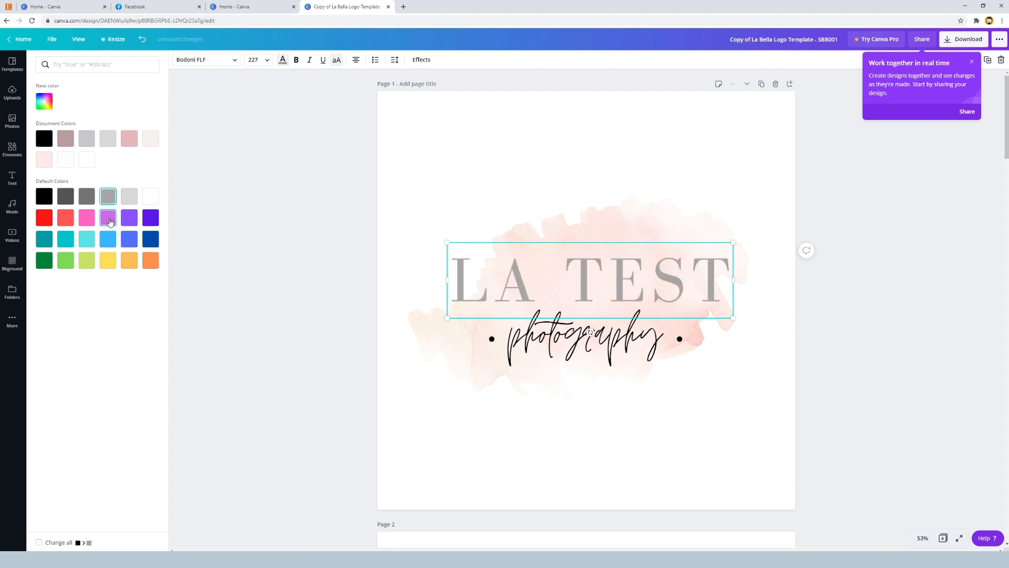
click(86, 260)
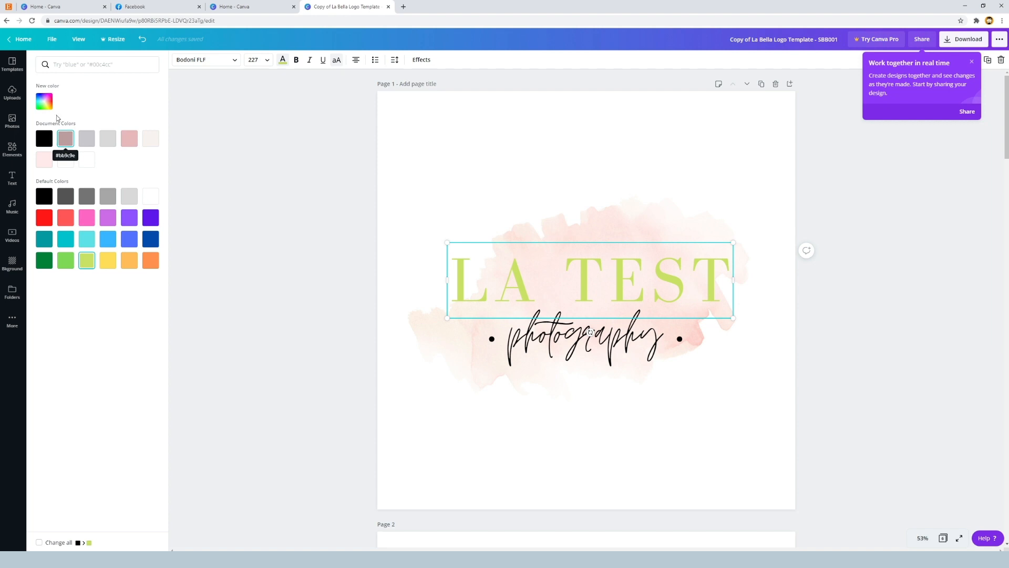
click(44, 101)
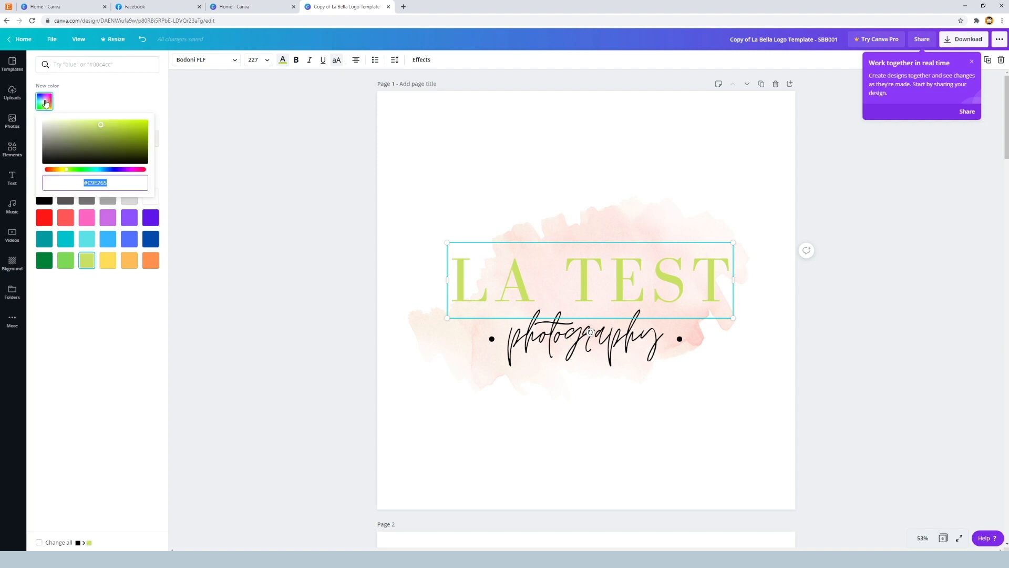
click(44, 101)
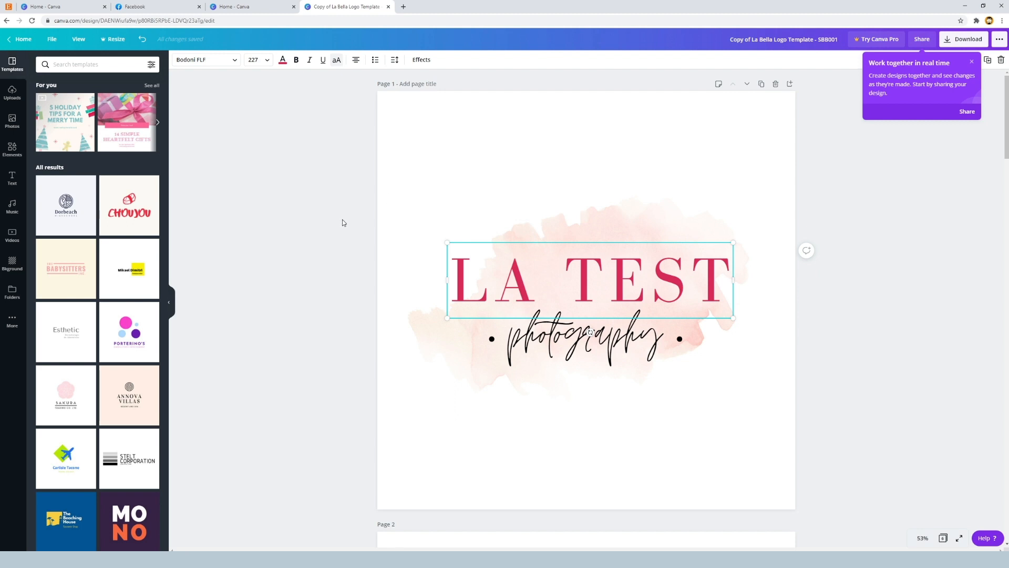
mouse_move(352, 225)
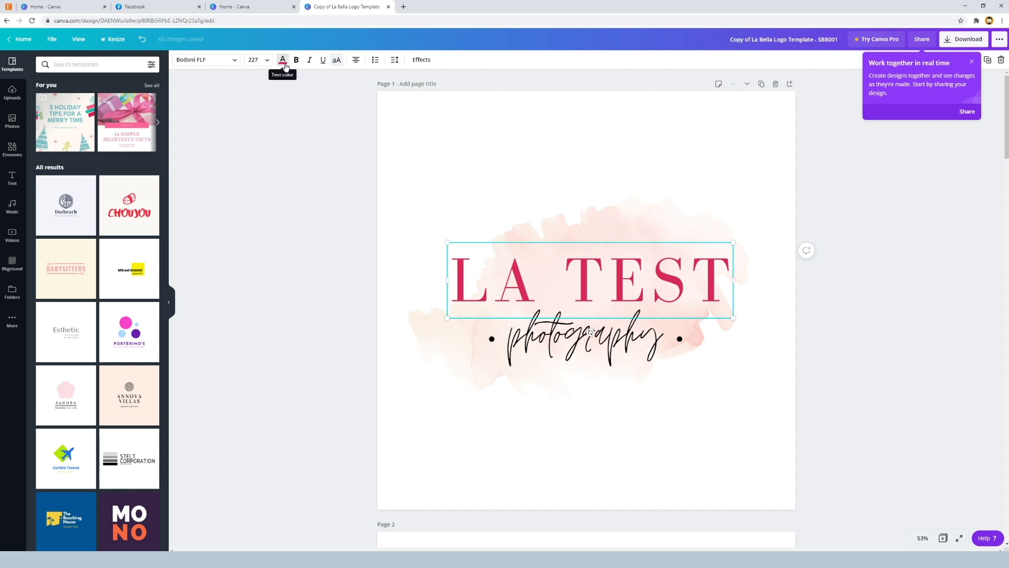
mouse_move(226, 65)
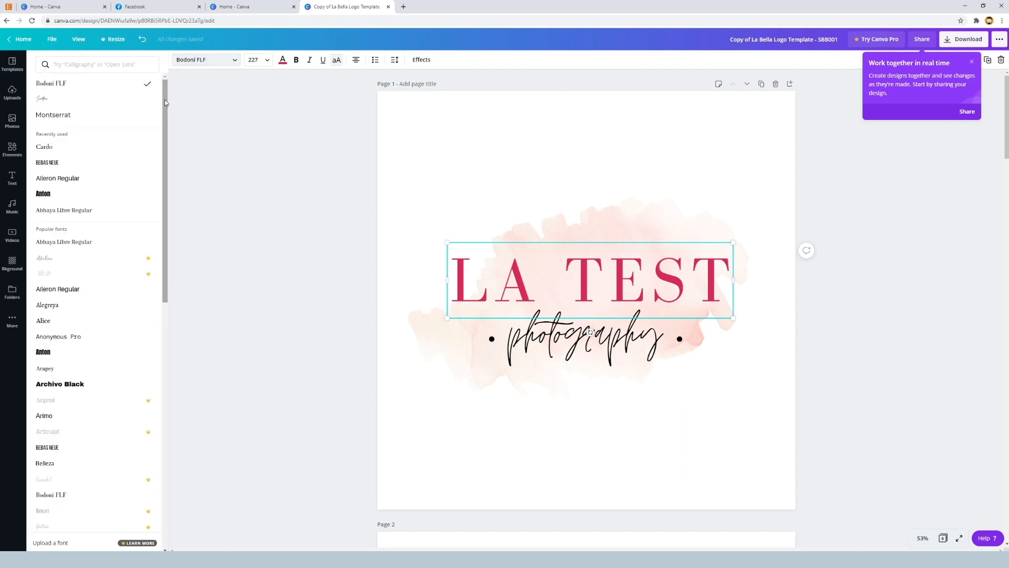
- Set the LA TEST headline font to League Spartan from the font list
scroll(down, 3)
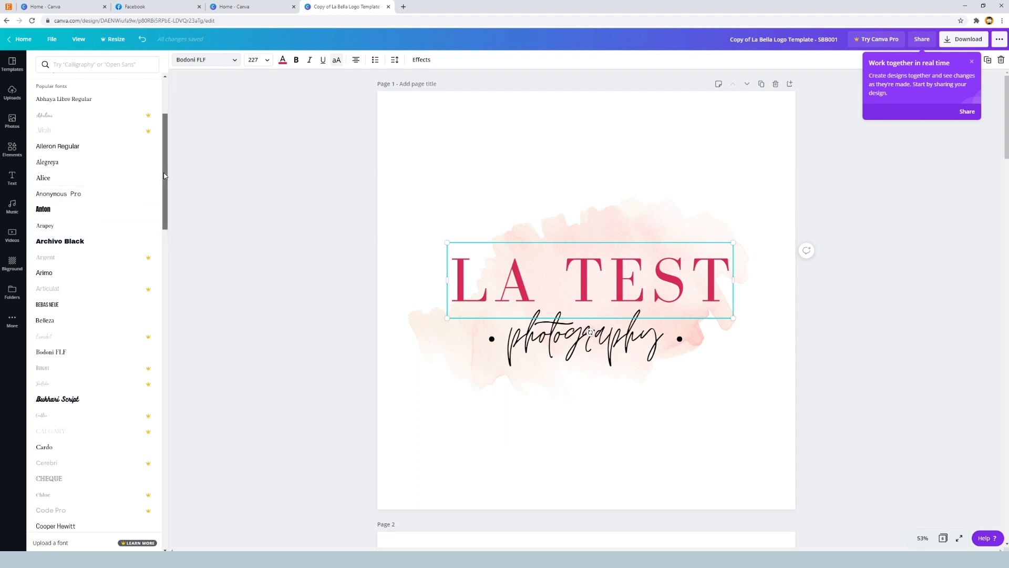
scroll(down, 3)
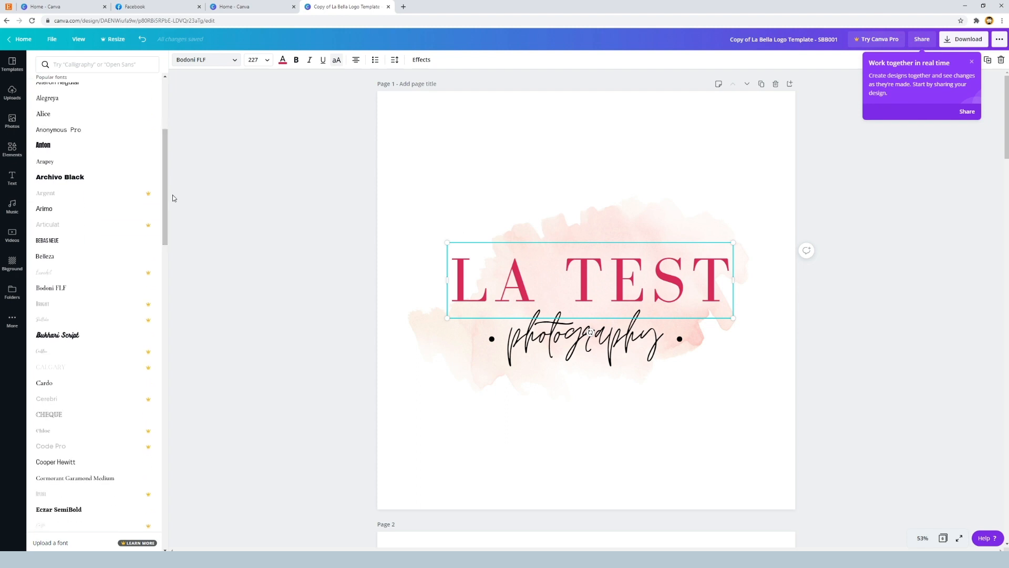
mouse_move(100, 209)
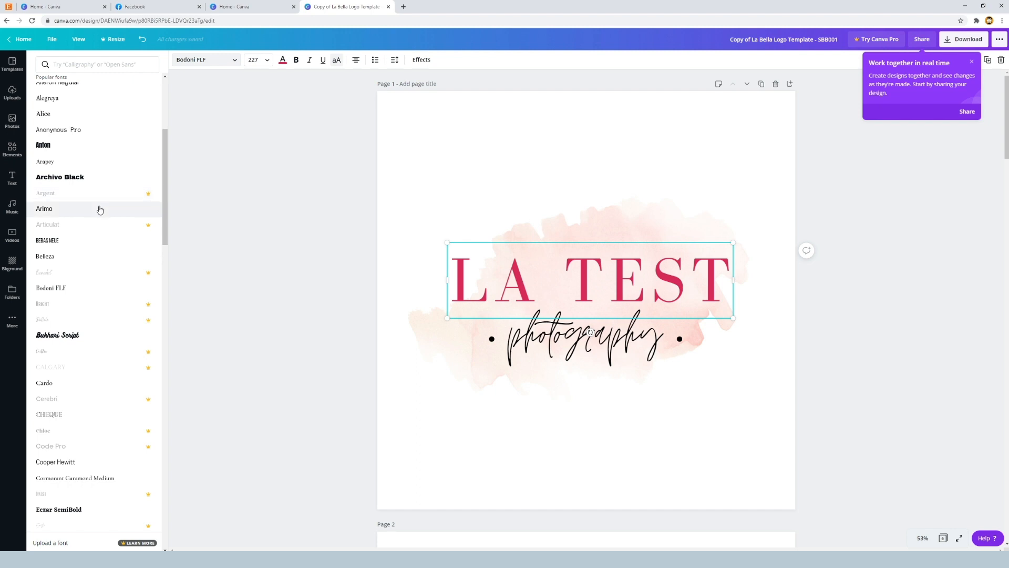
scroll(down, 3)
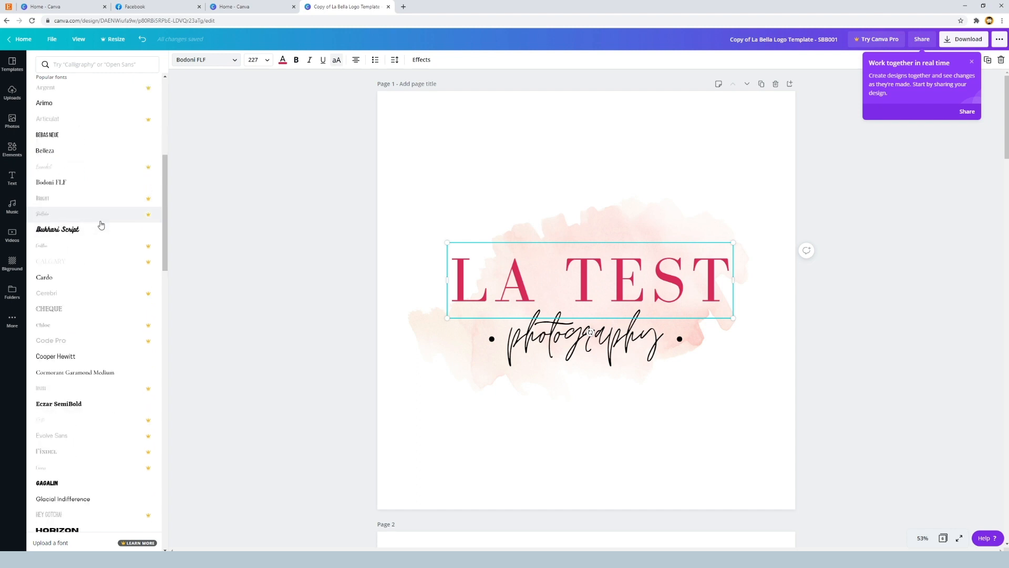
scroll(down, 3)
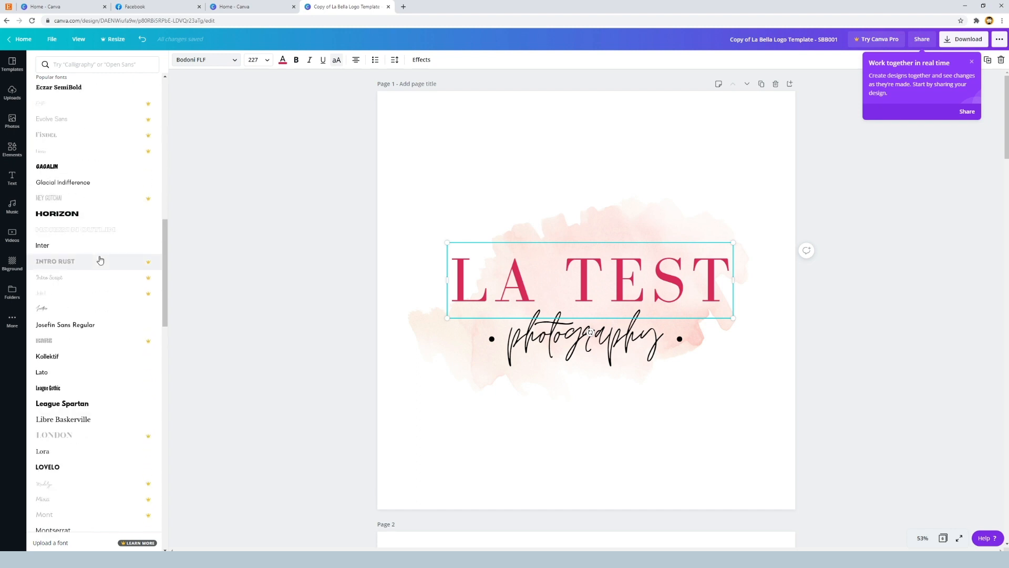
scroll(down, 3)
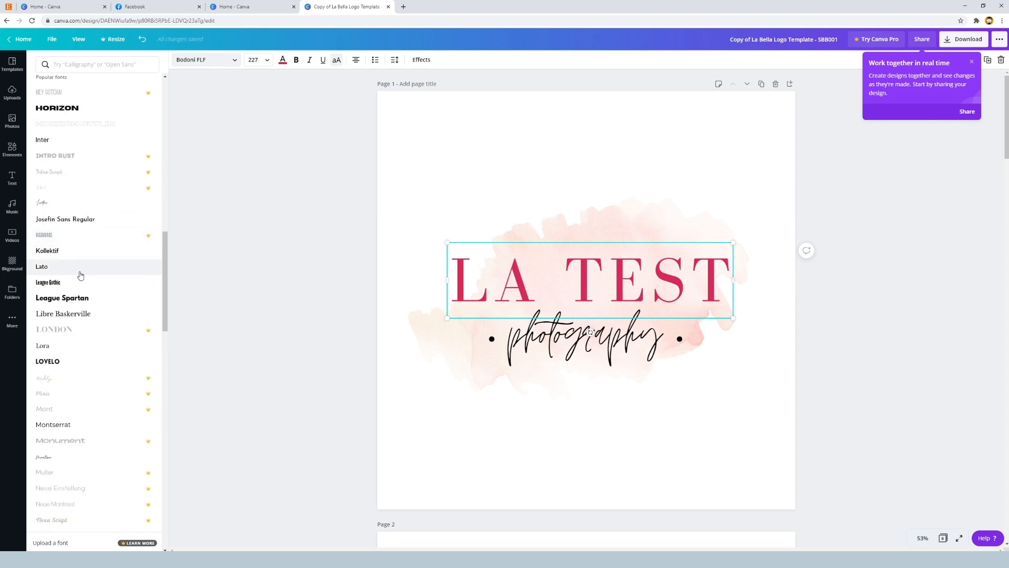
mouse_move(66, 301)
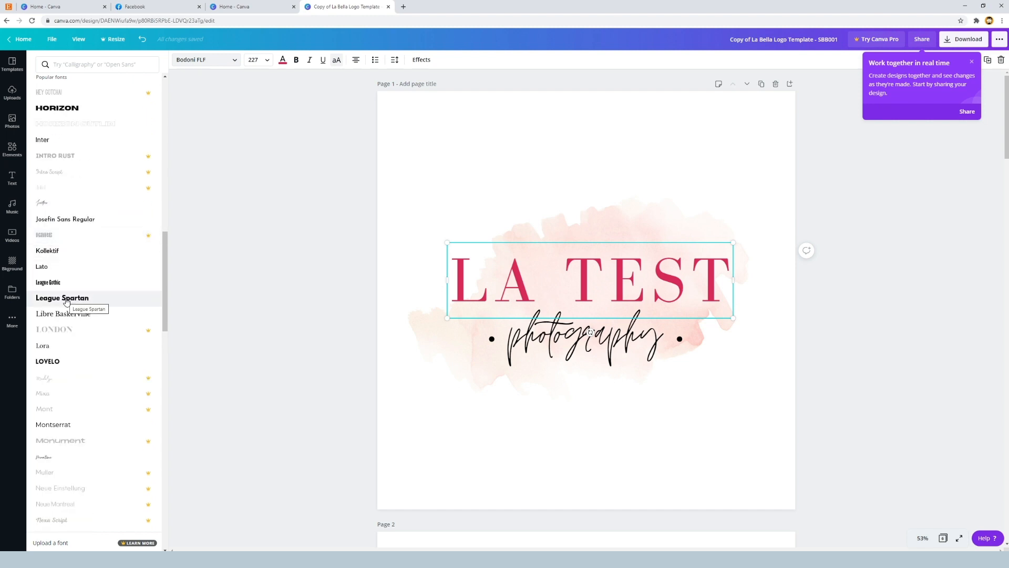
click(62, 298)
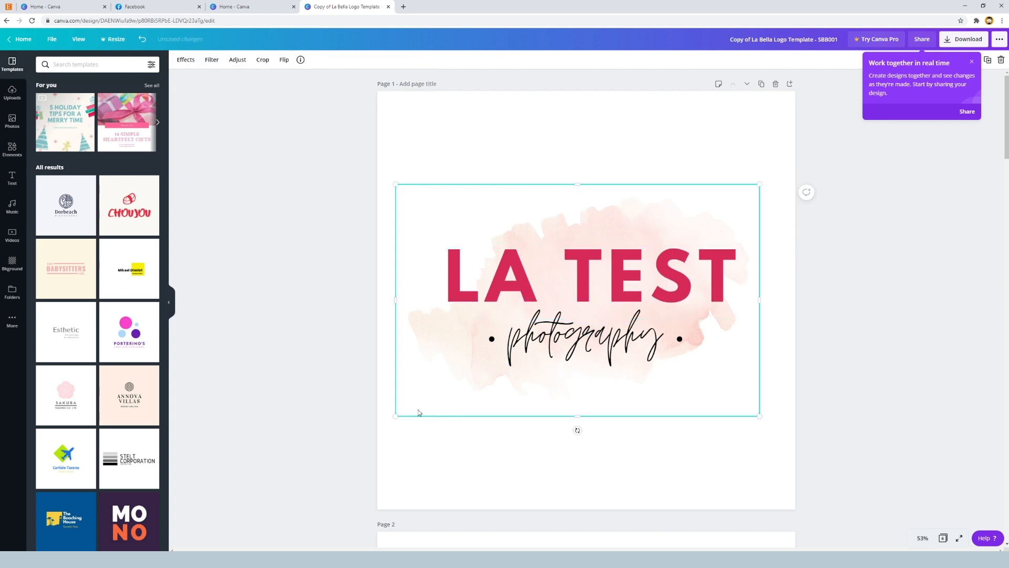
click(588, 280)
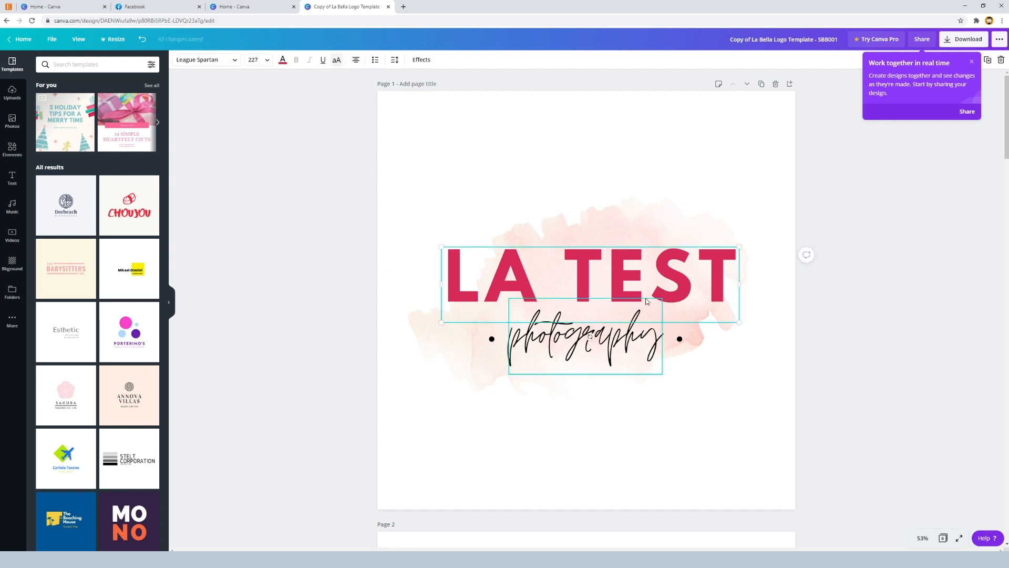
click(515, 271)
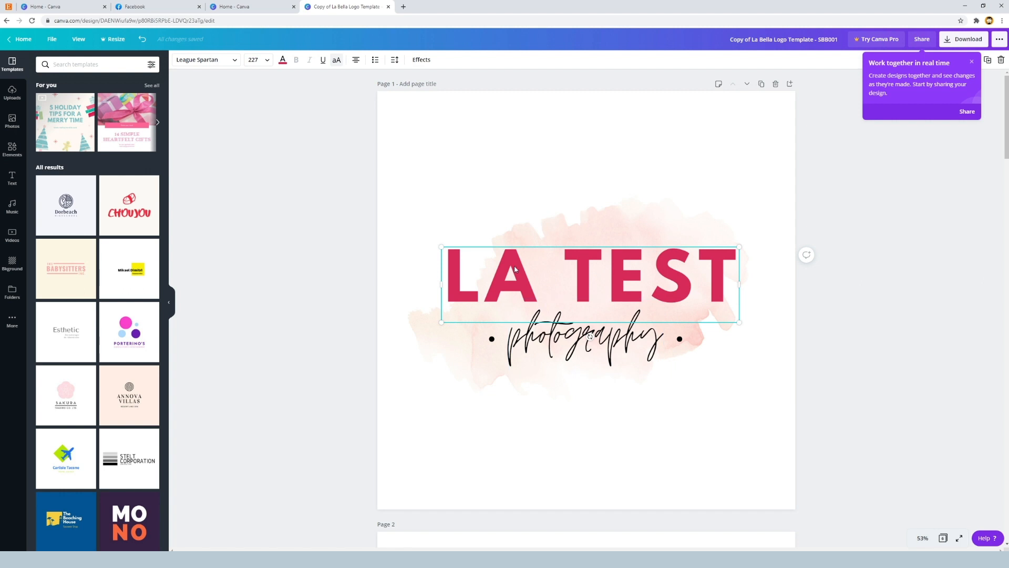
mouse_move(404, 105)
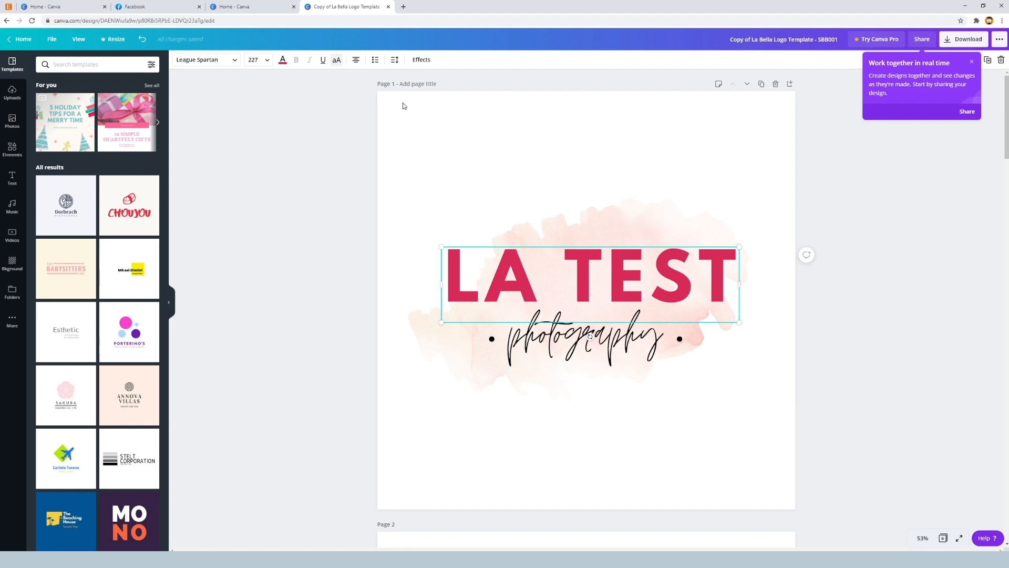
click(544, 216)
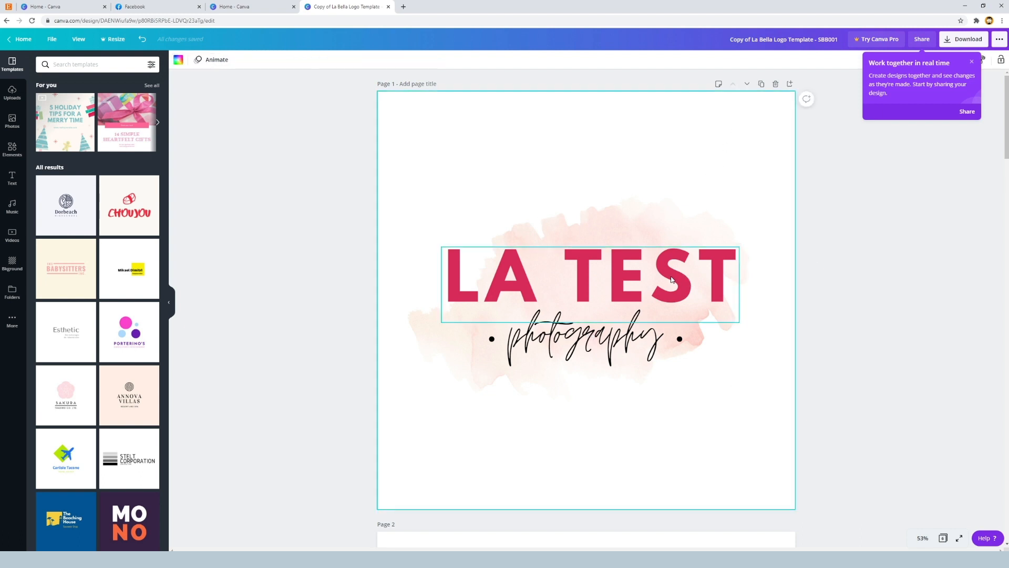
click(585, 342)
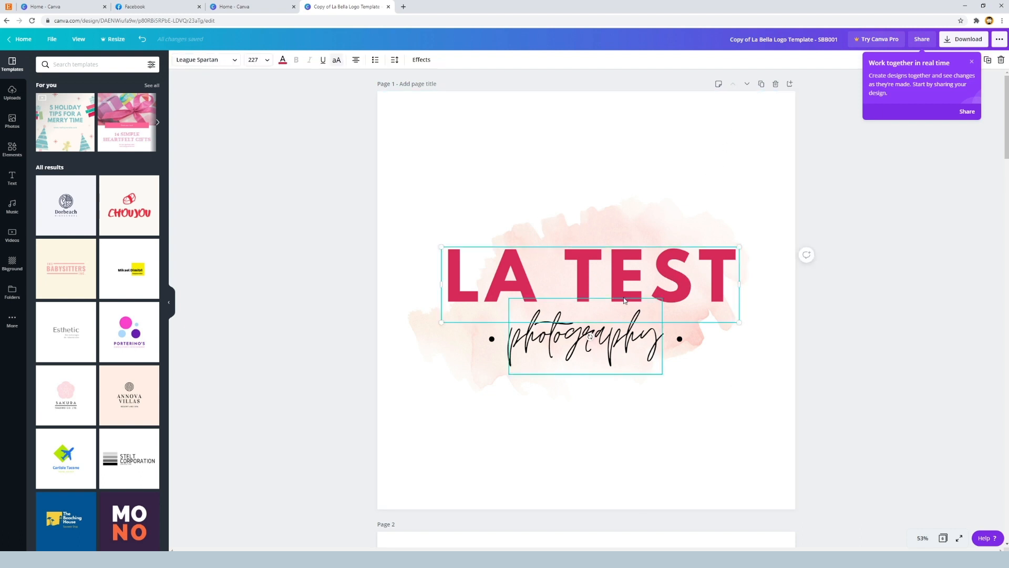
- Set the headline's letter spacing to 148 after trying tighter values
click(625, 299)
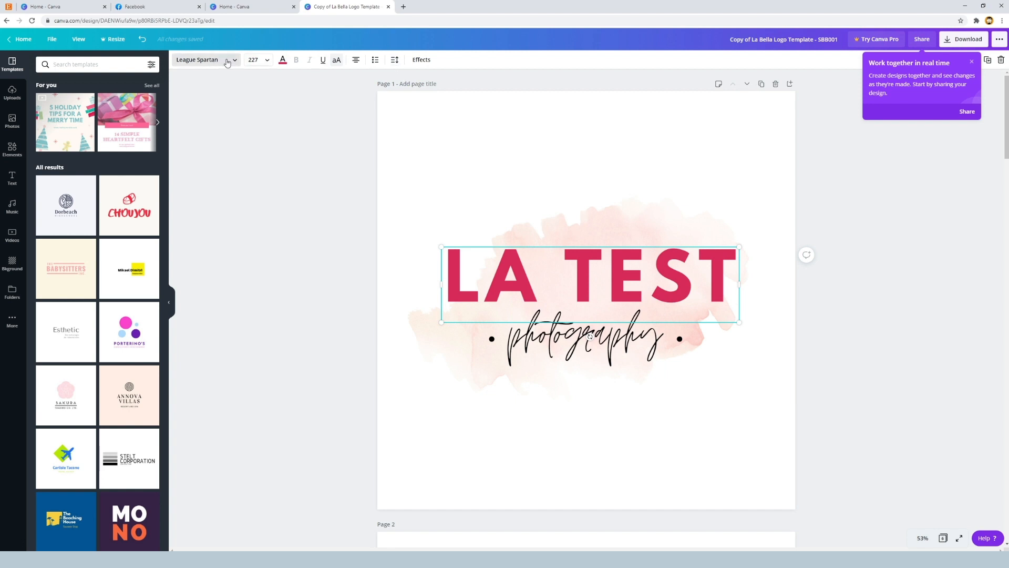
mouse_move(395, 59)
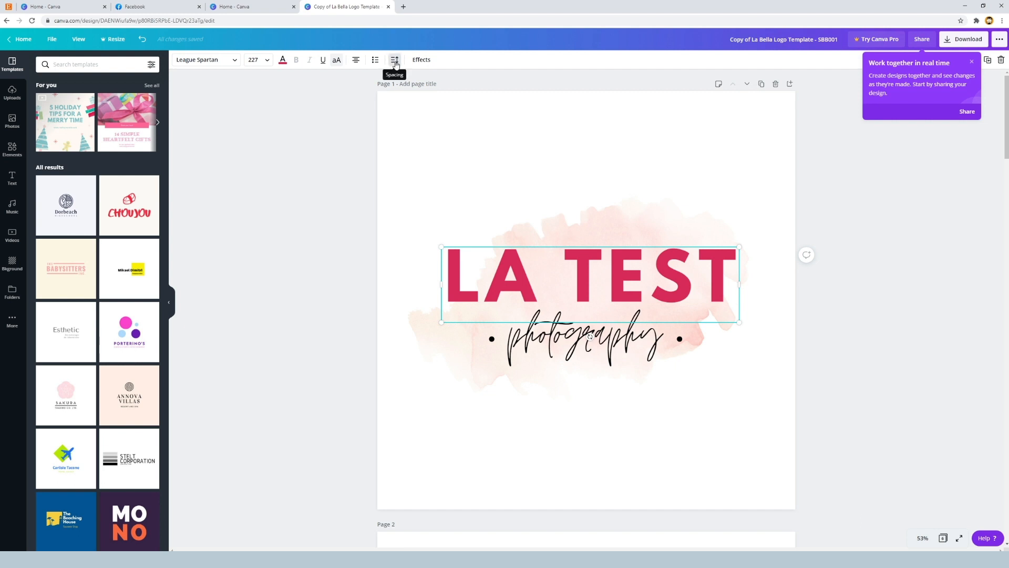
click(394, 59)
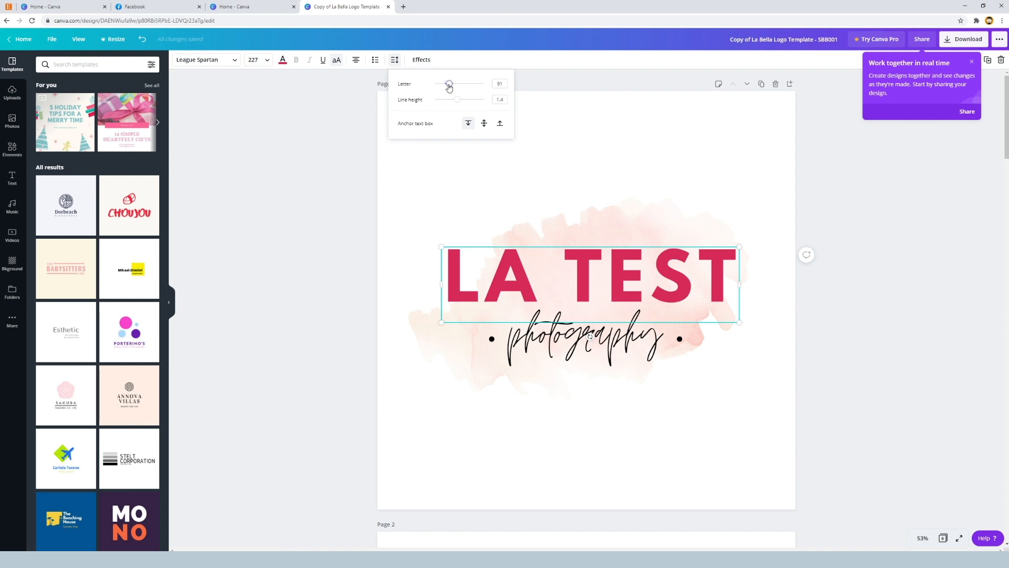
drag(449, 84, 449, 84)
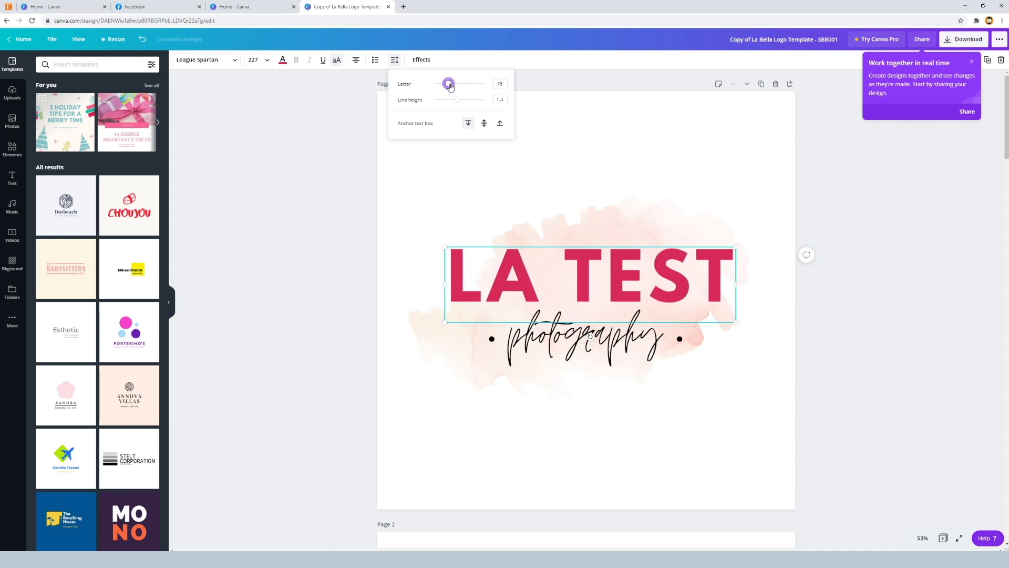
drag(449, 84, 444, 84)
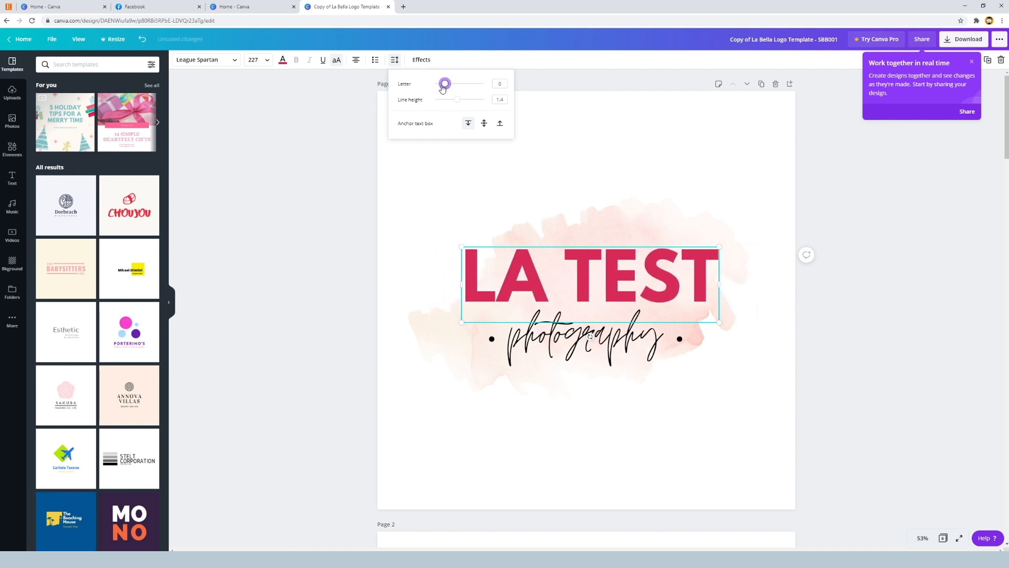
drag(444, 84, 446, 84)
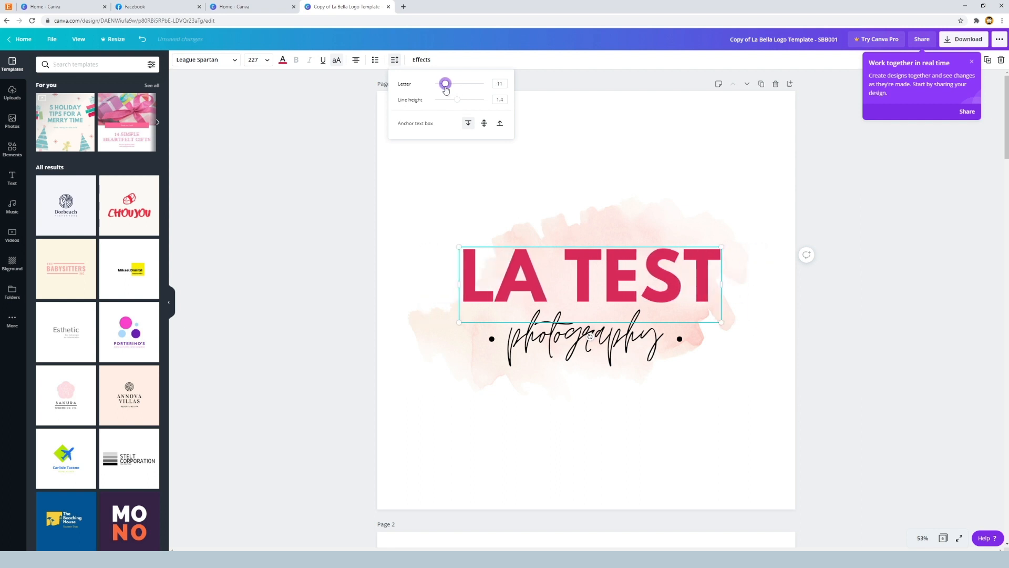
drag(446, 84, 451, 84)
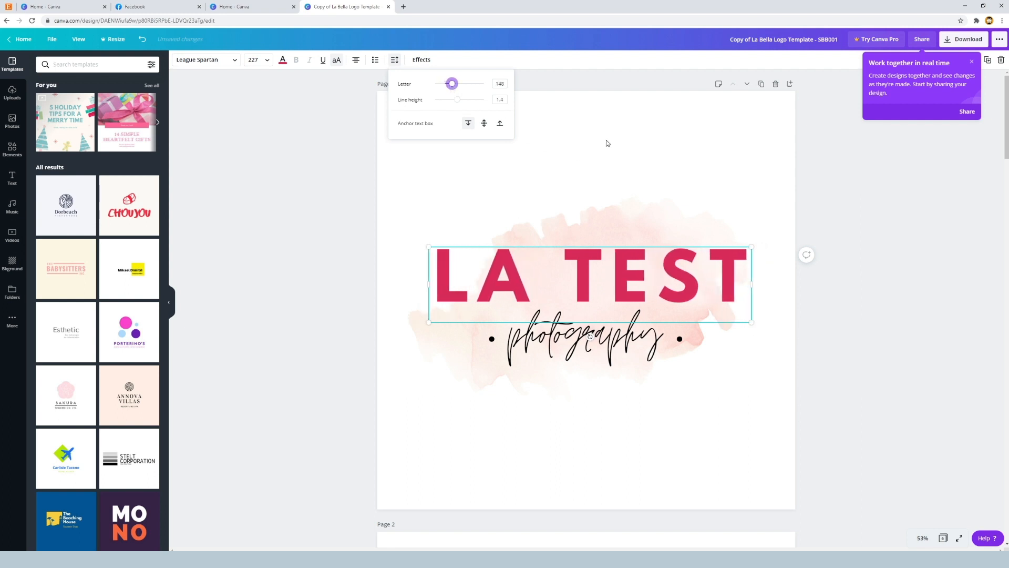
click(573, 256)
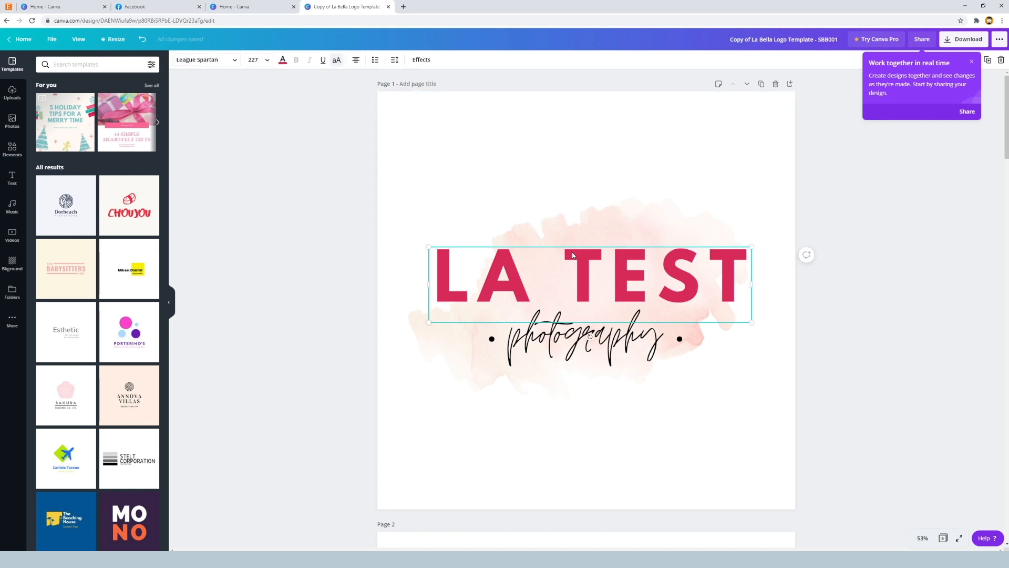
- Nudge the headline's line height down to 1.38, keeping letter spacing 148
click(394, 59)
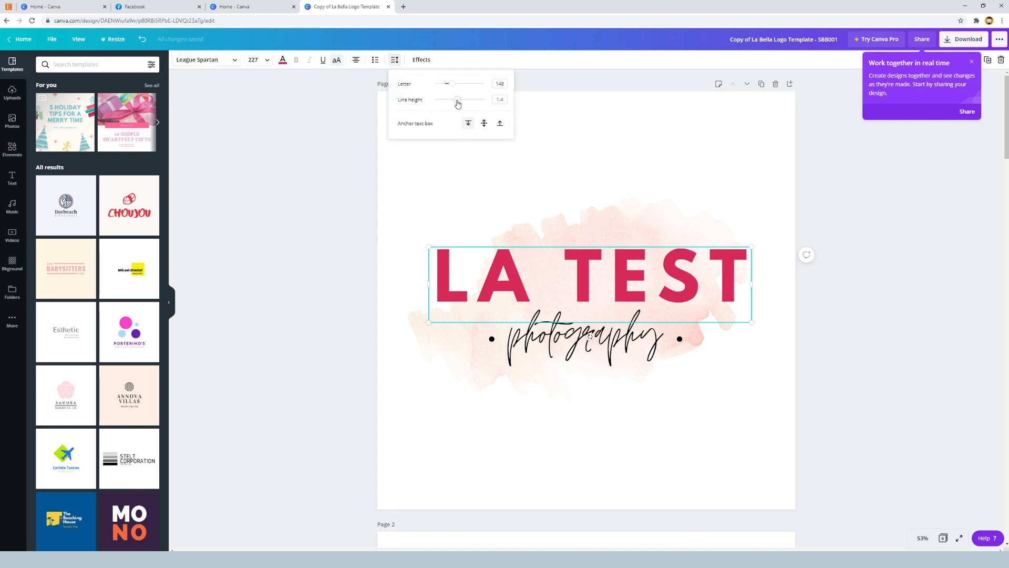
click(457, 98)
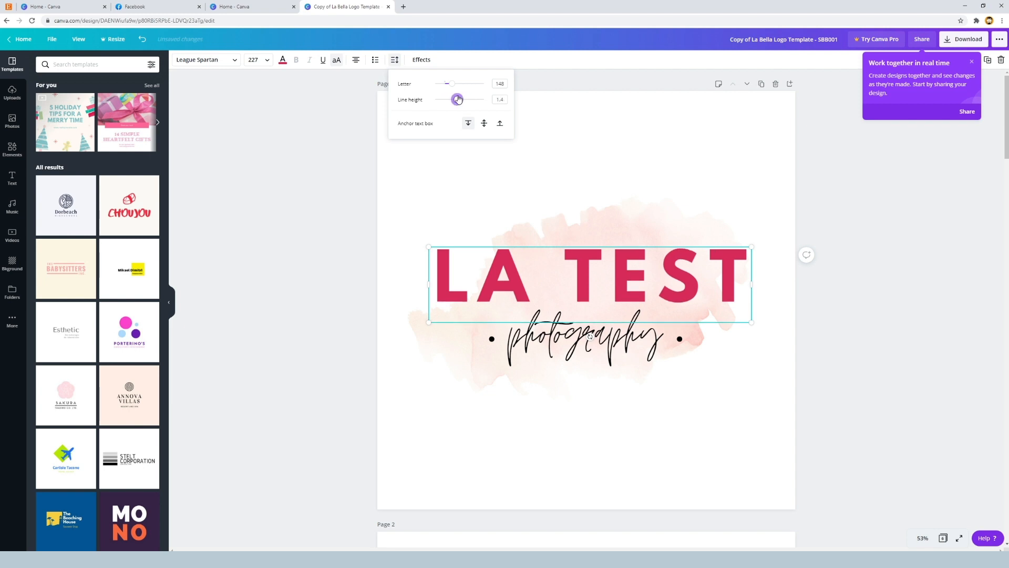
drag(457, 99, 457, 99)
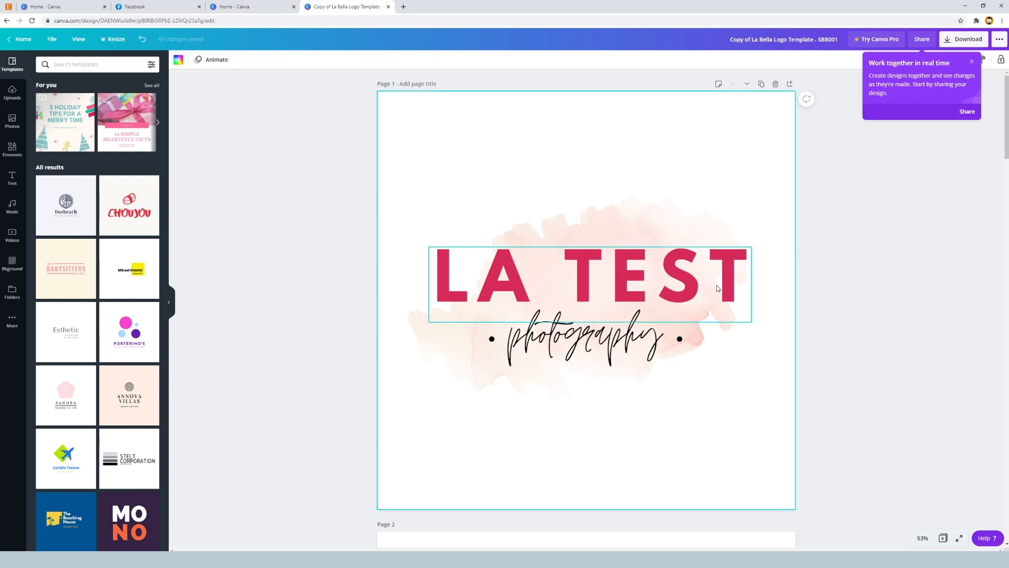
click(586, 337)
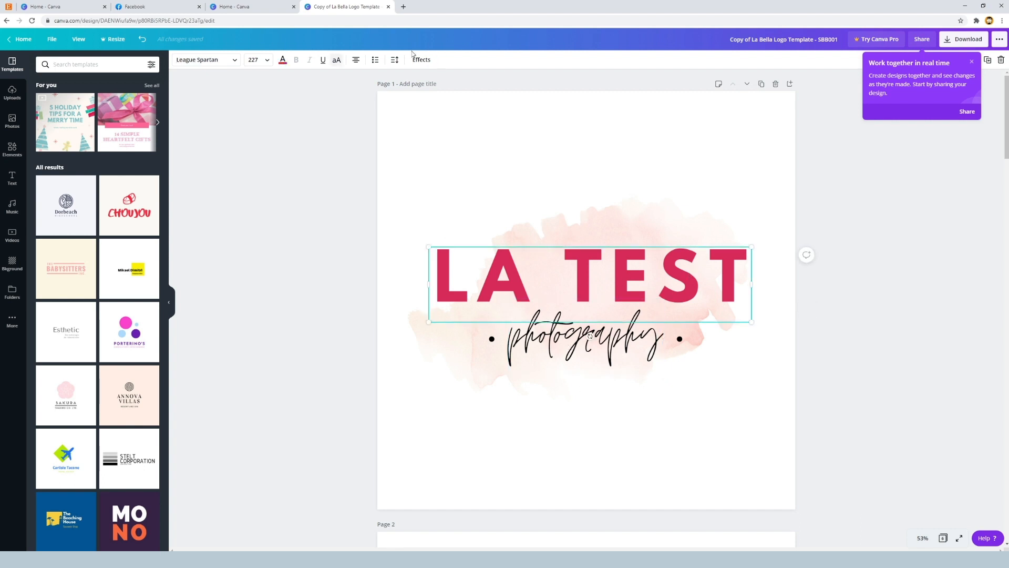
click(395, 59)
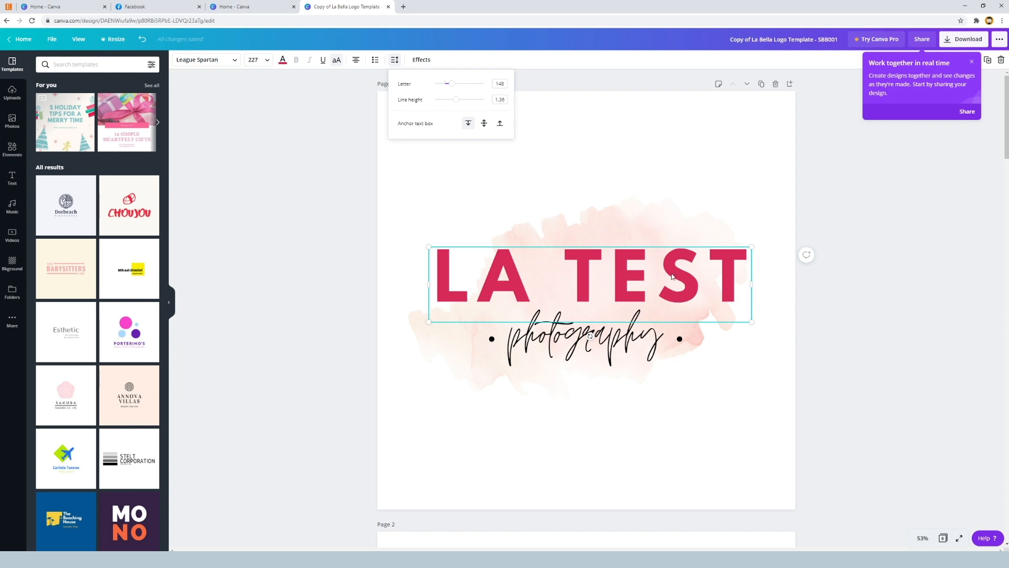
- Tighten the two-line 'LA TEST TEST' headline to about 0.97 line height
drag(590, 283, 585, 212)
text(TEST)
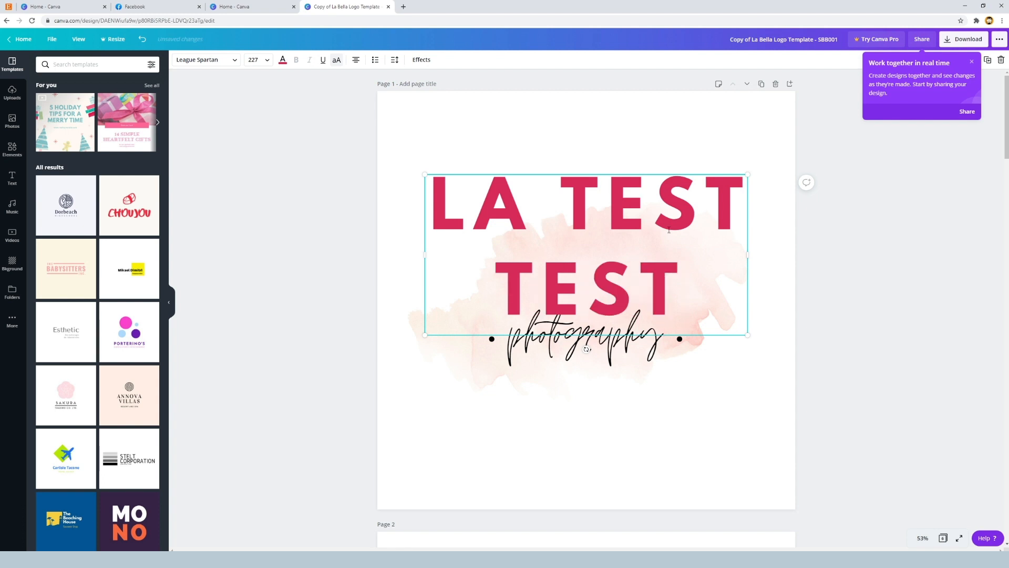
mouse_move(637, 199)
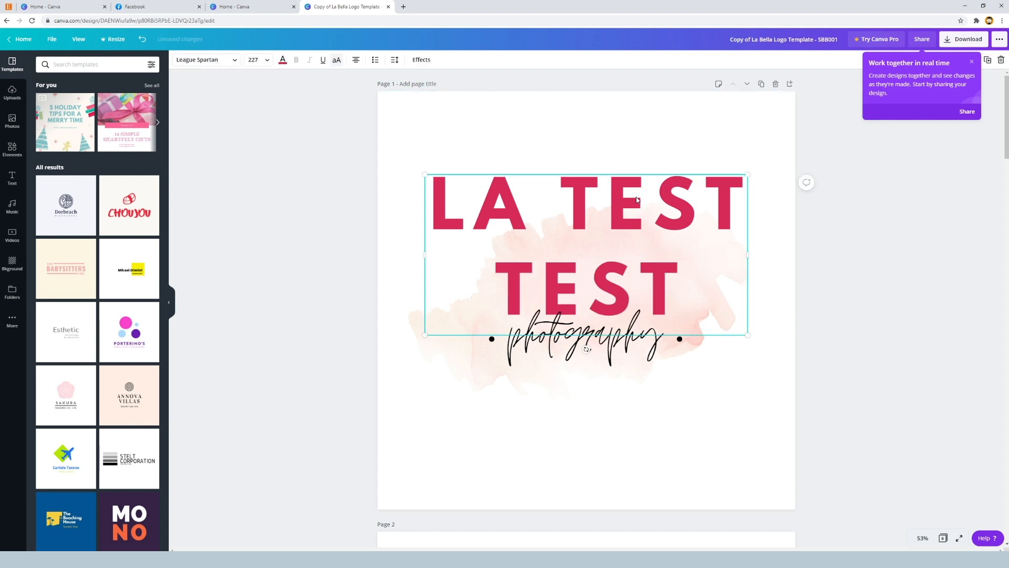
click(395, 59)
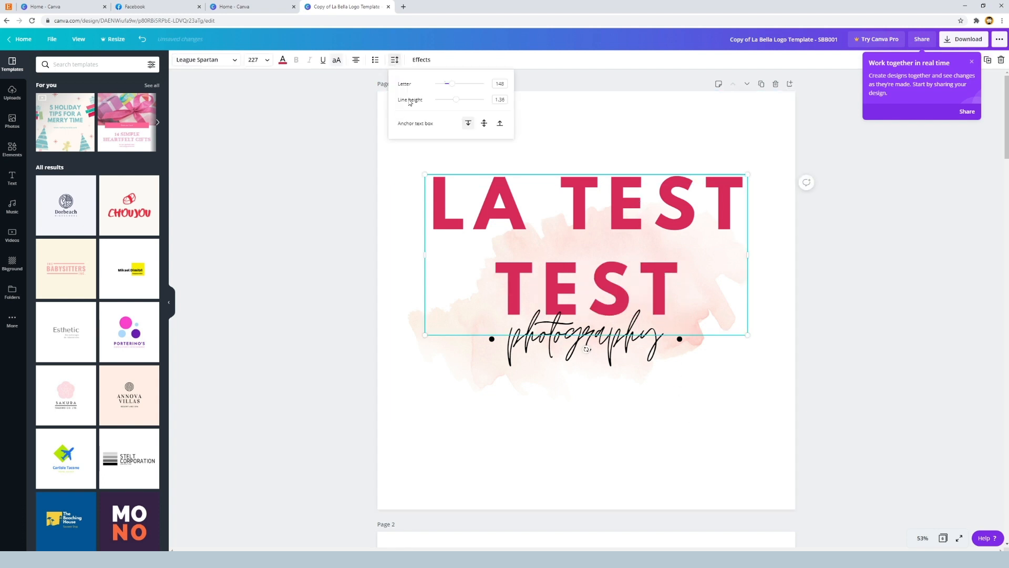
drag(458, 98, 449, 99)
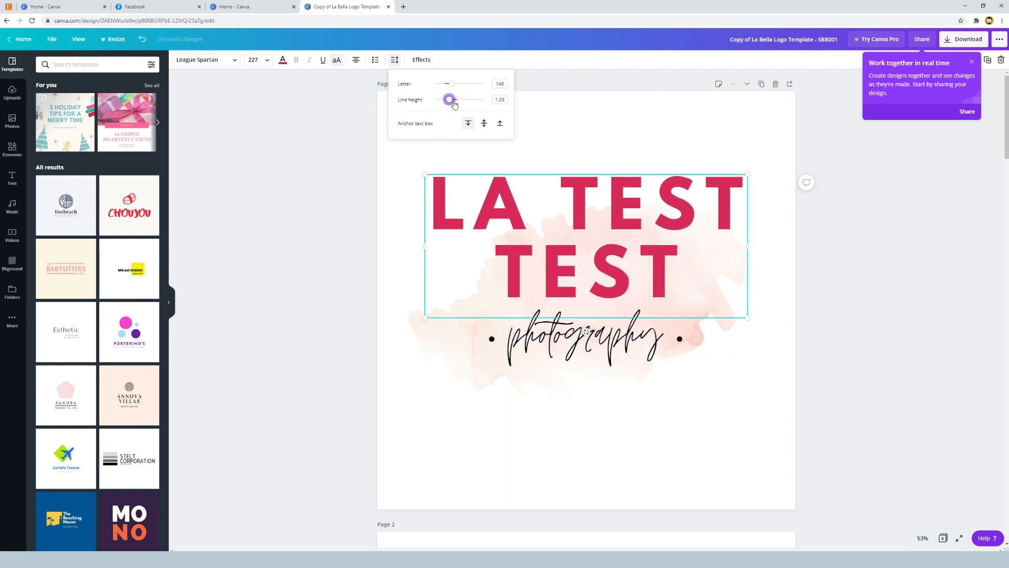
drag(450, 99, 446, 99)
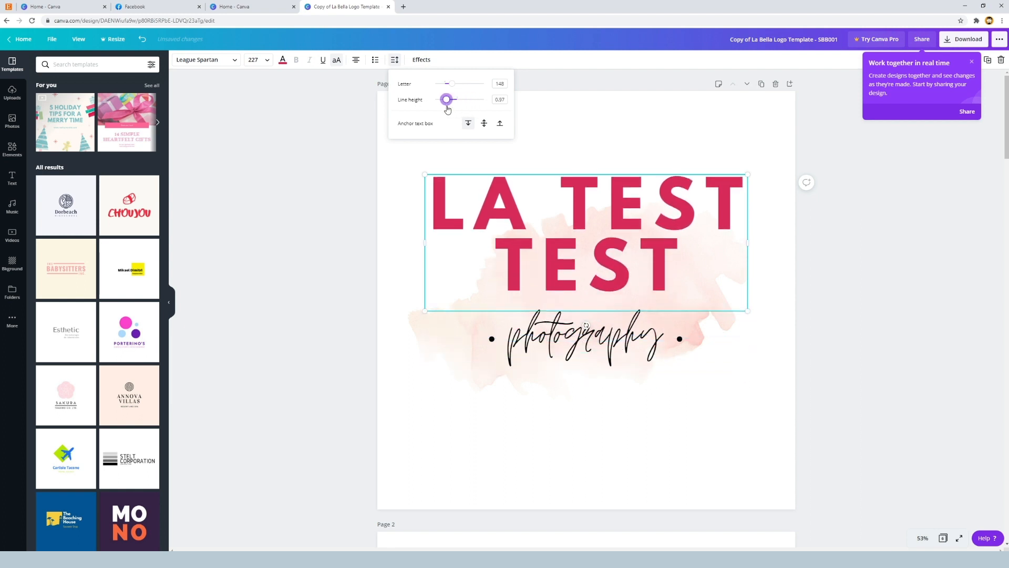
drag(446, 98, 443, 99)
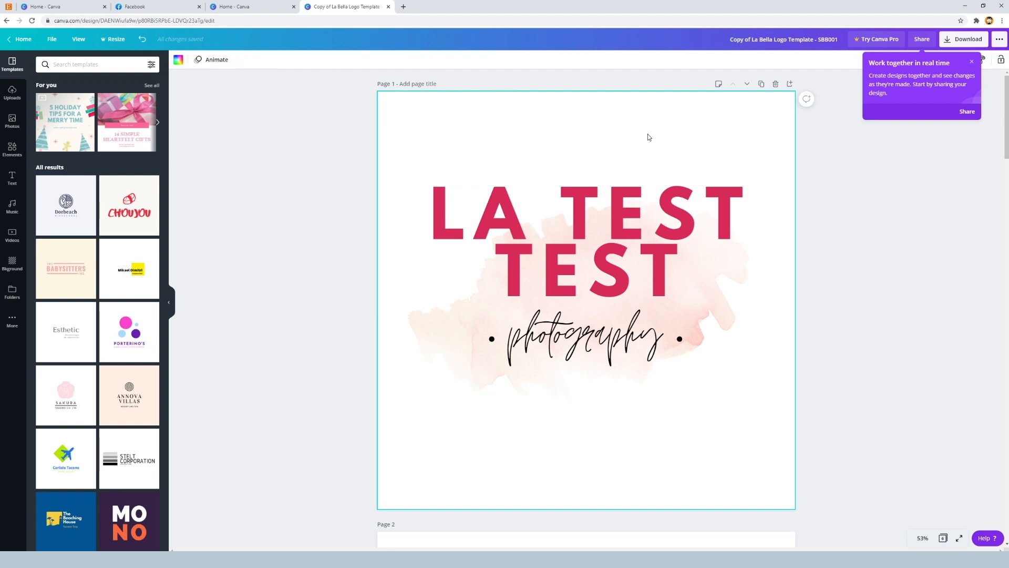
scroll(down, 3)
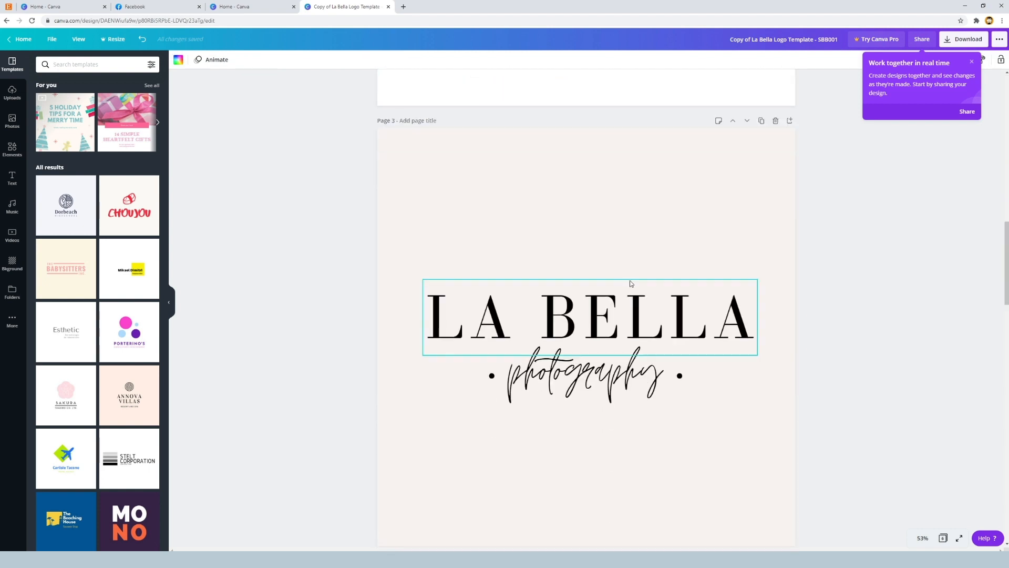
scroll(down, 3)
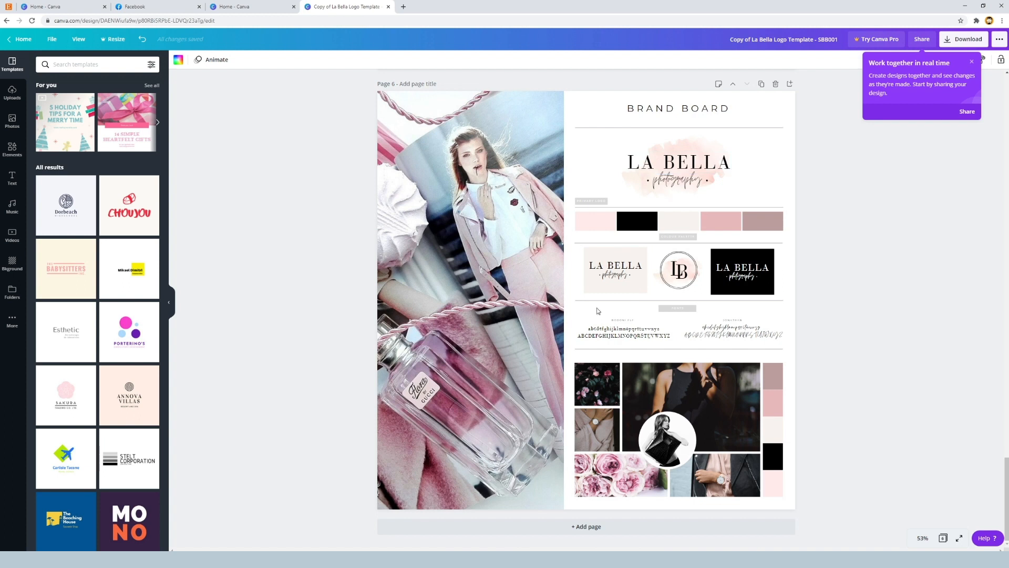
scroll(up, 3)
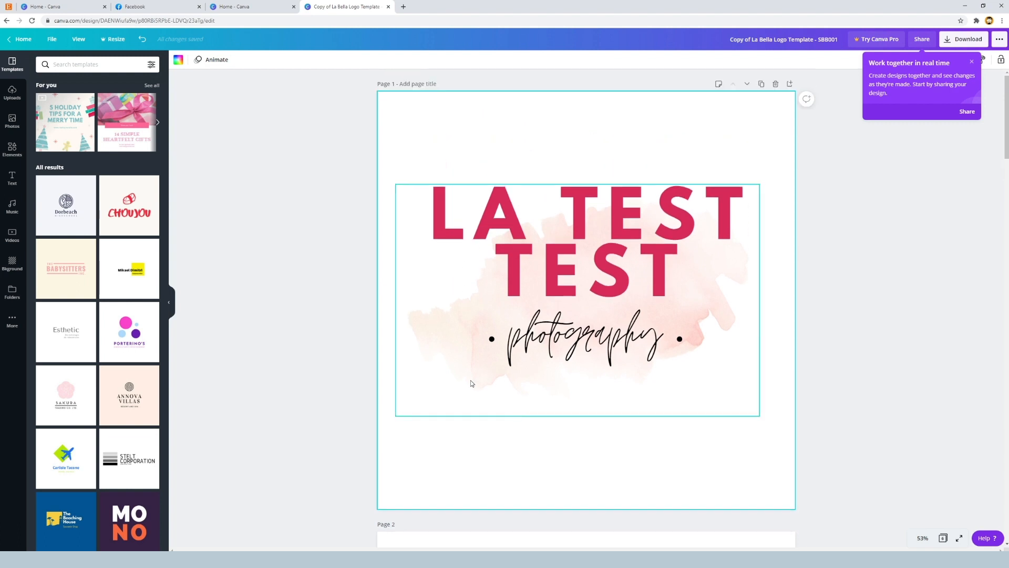
scroll(down, 3)
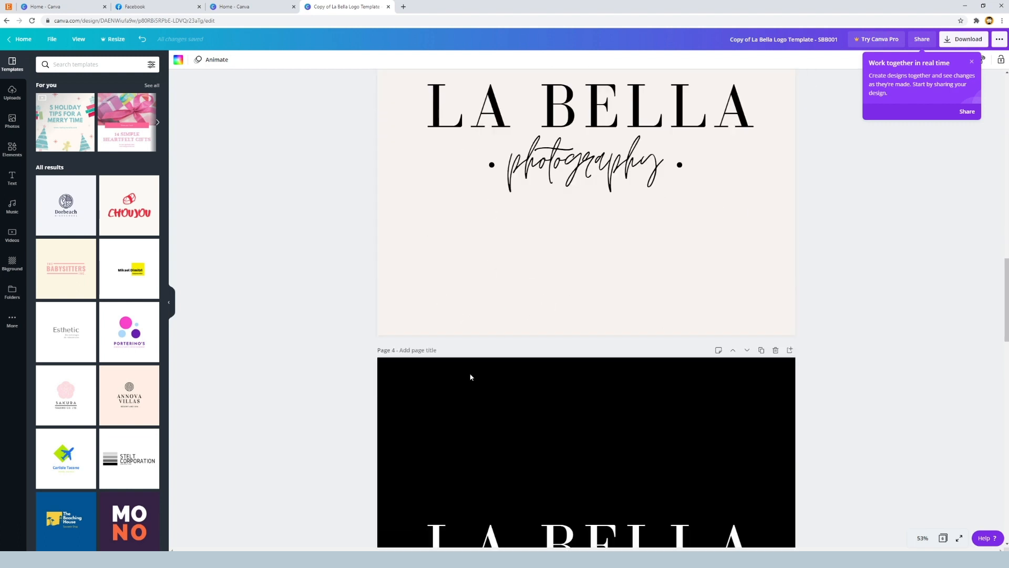
scroll(down, 3)
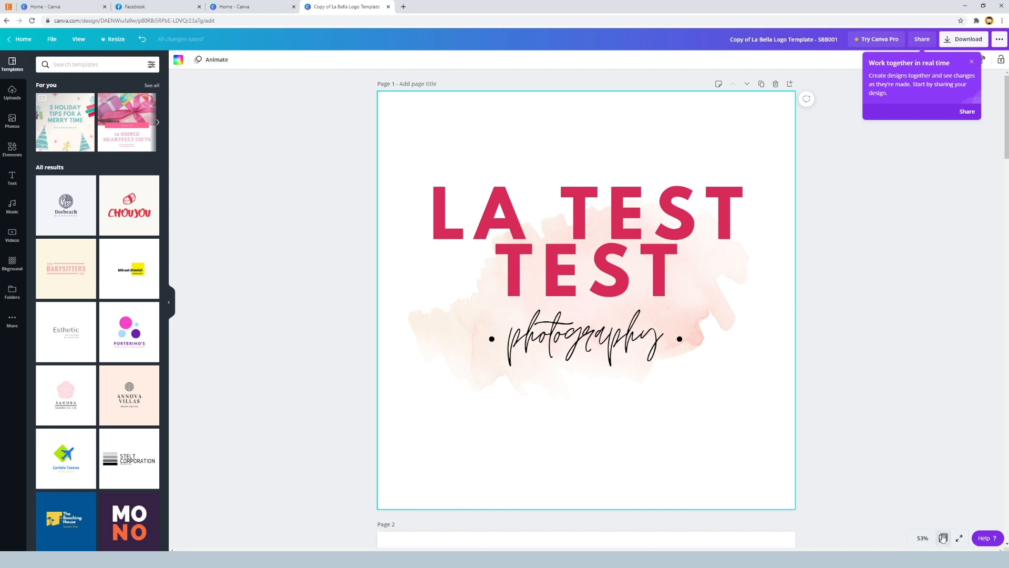
mouse_move(943, 538)
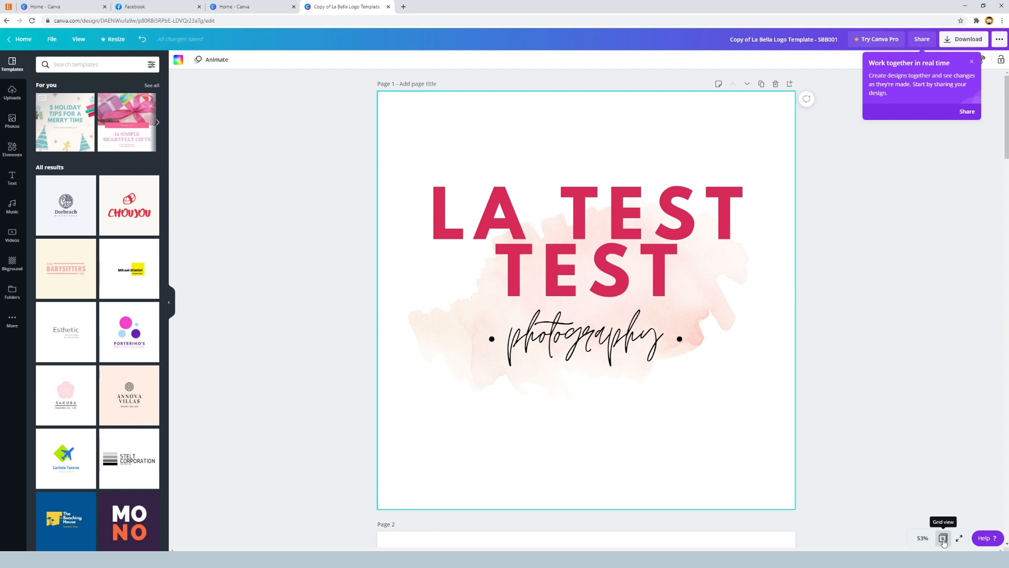
- Review all six pages in grid view, then scroll to page 6, the La Bella brand board
scroll(down, 3)
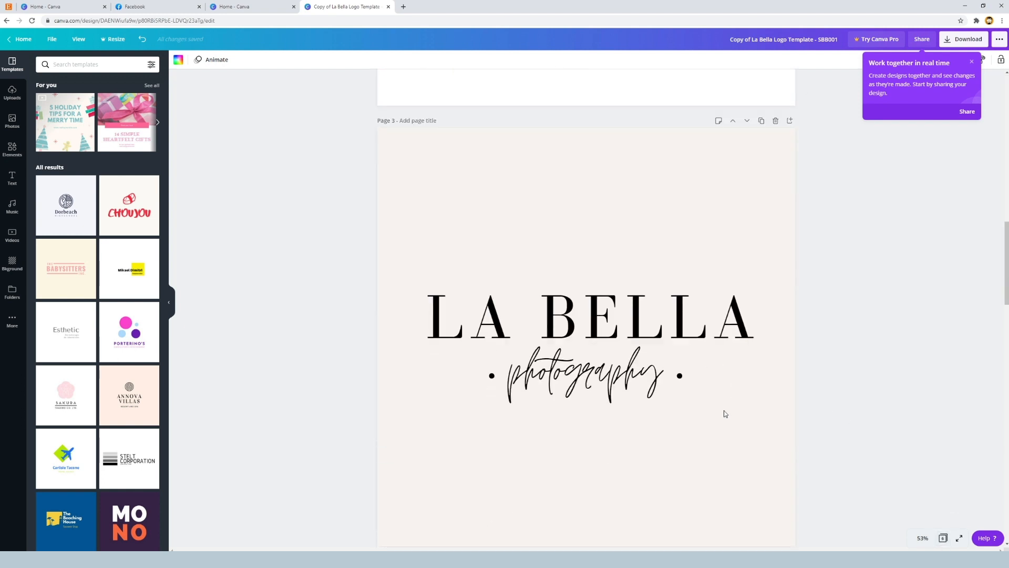
scroll(up, 3)
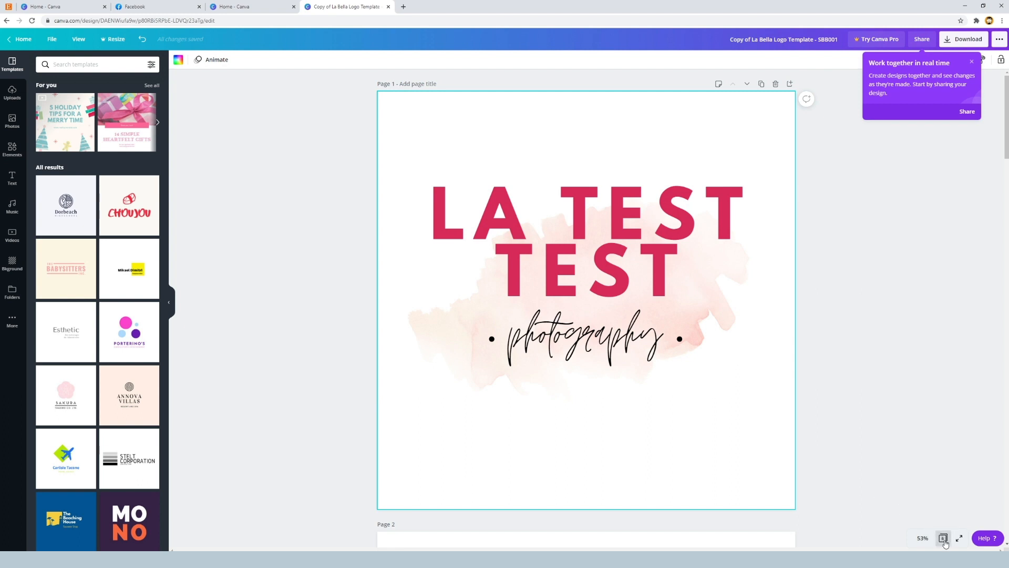
click(944, 538)
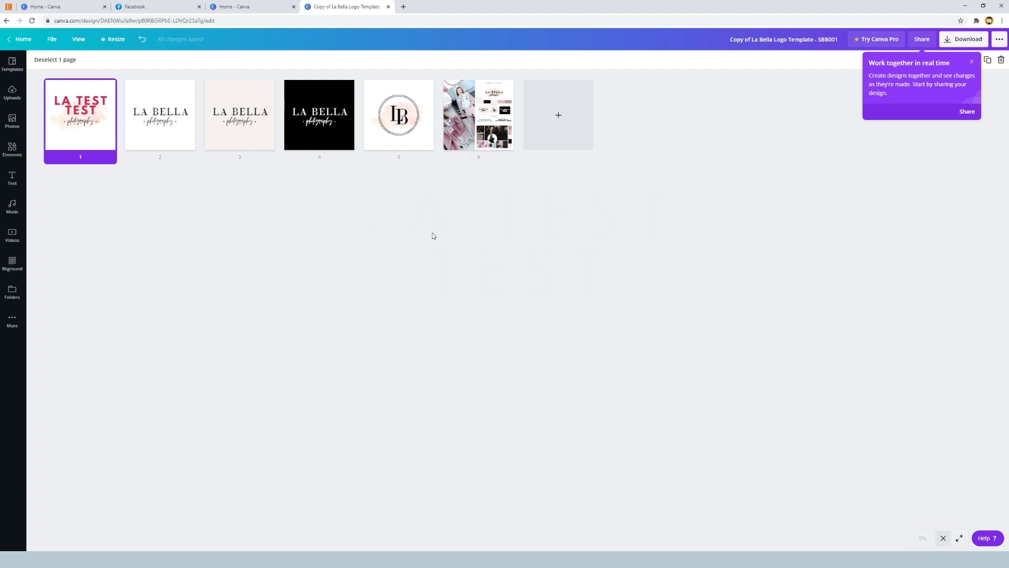
mouse_move(475, 132)
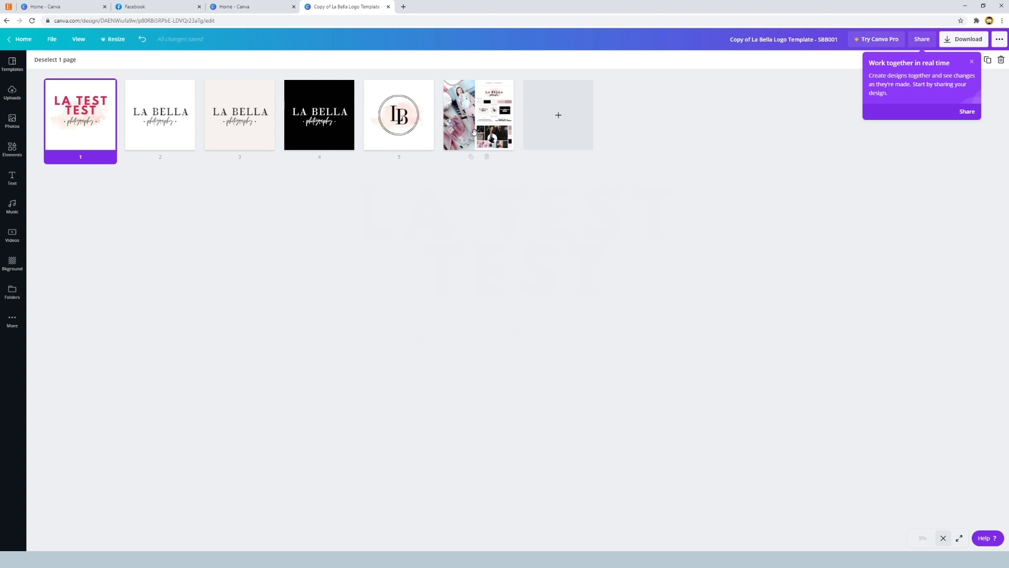
mouse_move(476, 128)
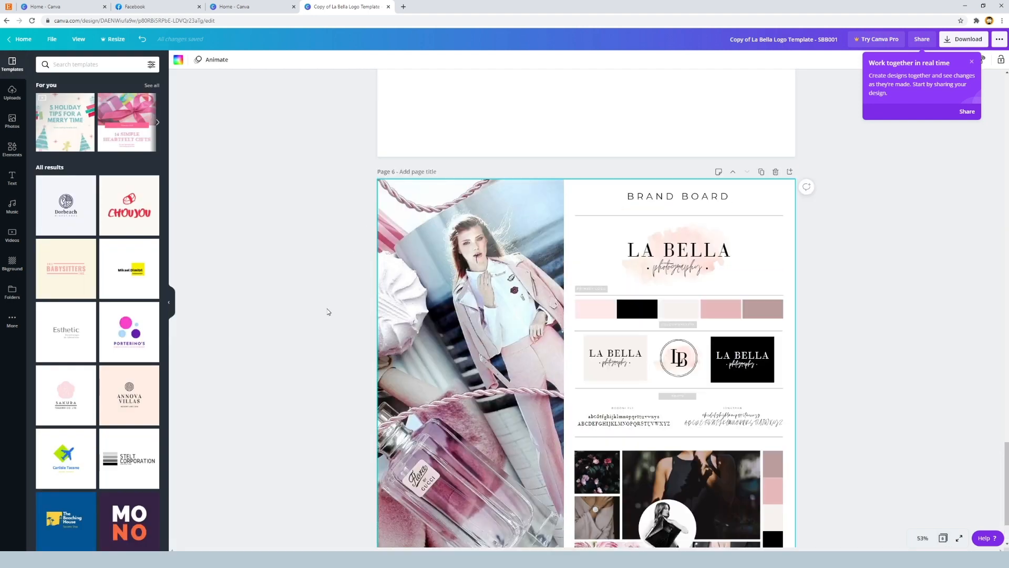
scroll(down, 3)
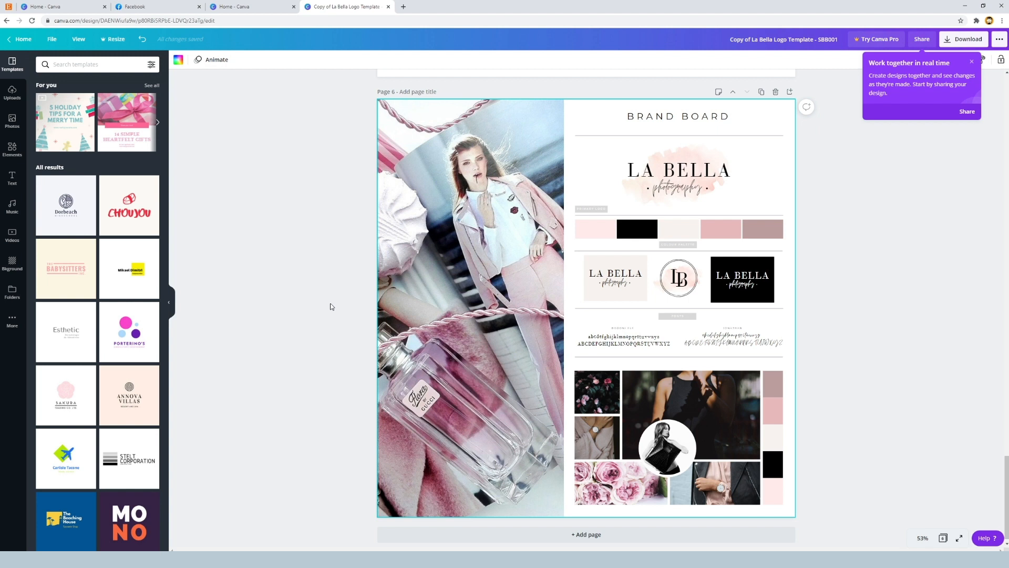
mouse_move(746, 378)
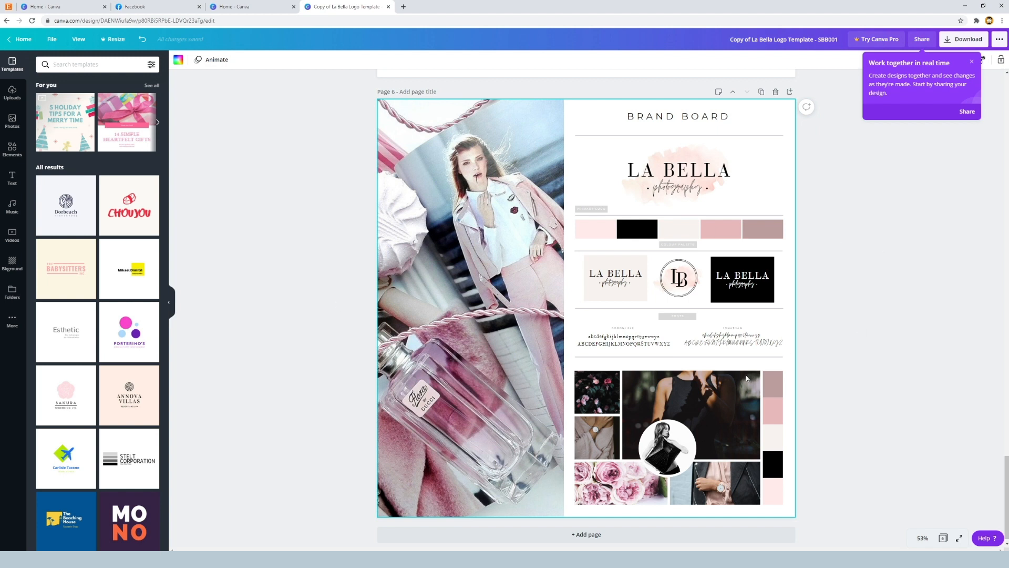